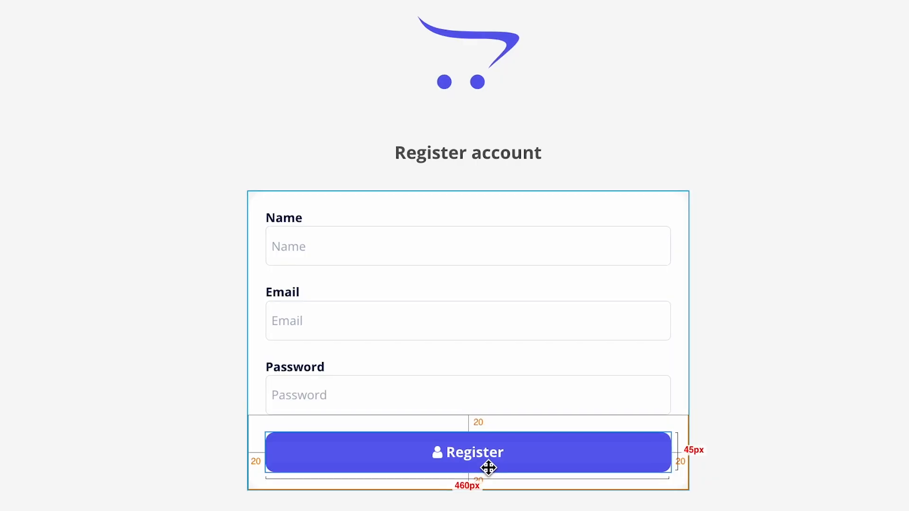
Step: Go back to the Bubble editor and open the Update Account heading's settings with its cog icon code
scroll(down, 3)
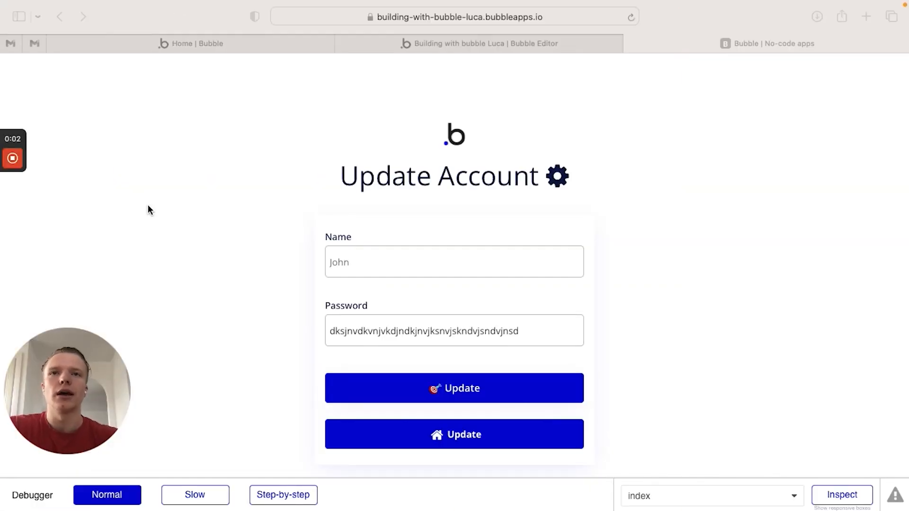
mouse_move(203, 226)
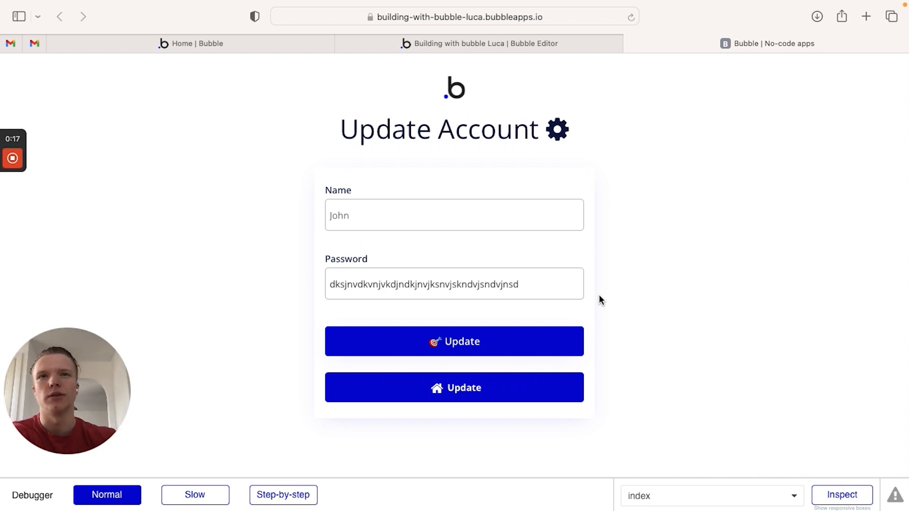
mouse_move(293, 372)
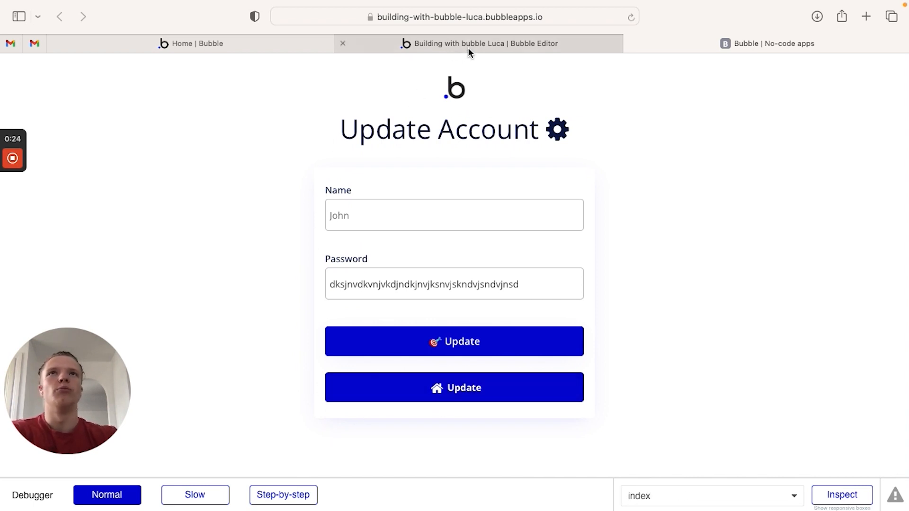
click(479, 44)
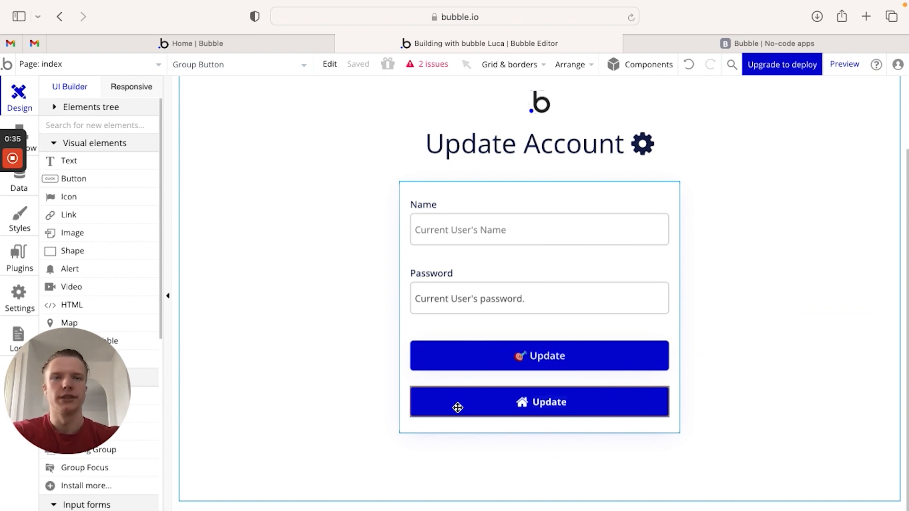
click(569, 143)
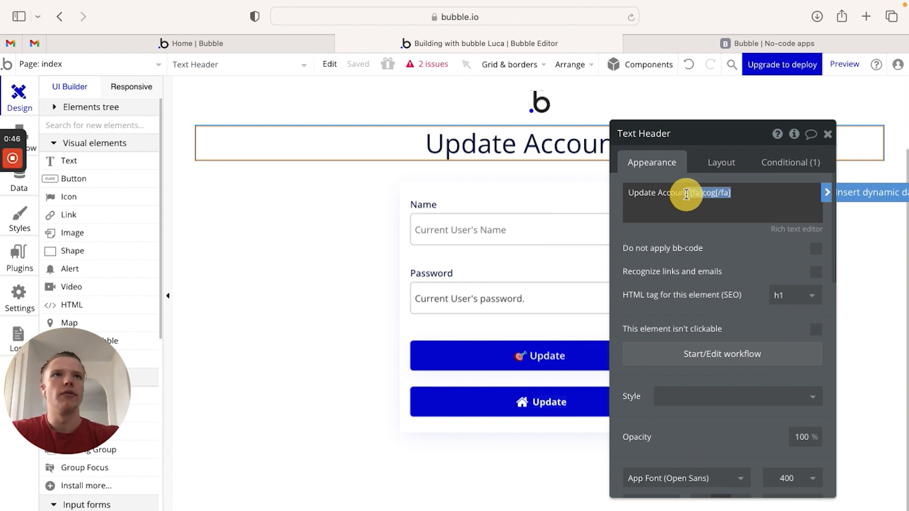
Step: Open the first Update button's settings and strip the emoji so the label reads 'Update'
click(527, 355)
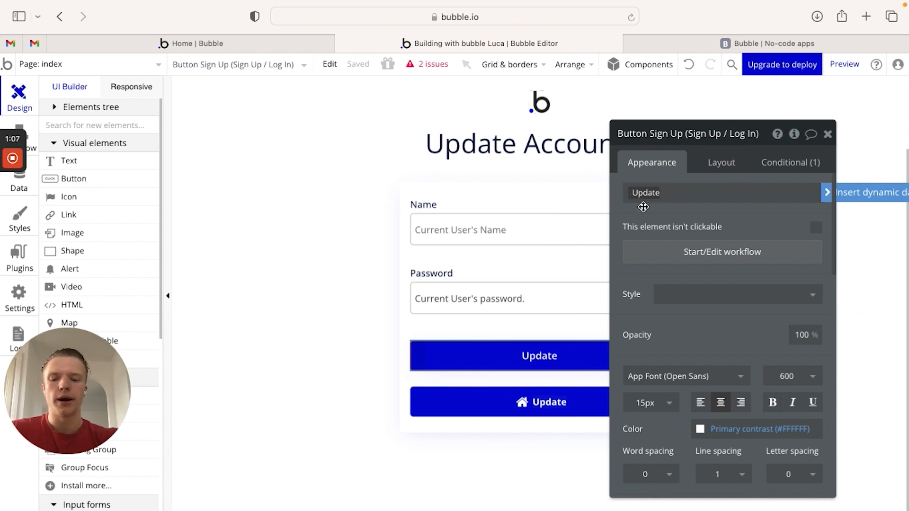
Step: Restore the 🎯 emoji so the first button's label reads '🎯 Update' again
key(ctrl+cmd+space)
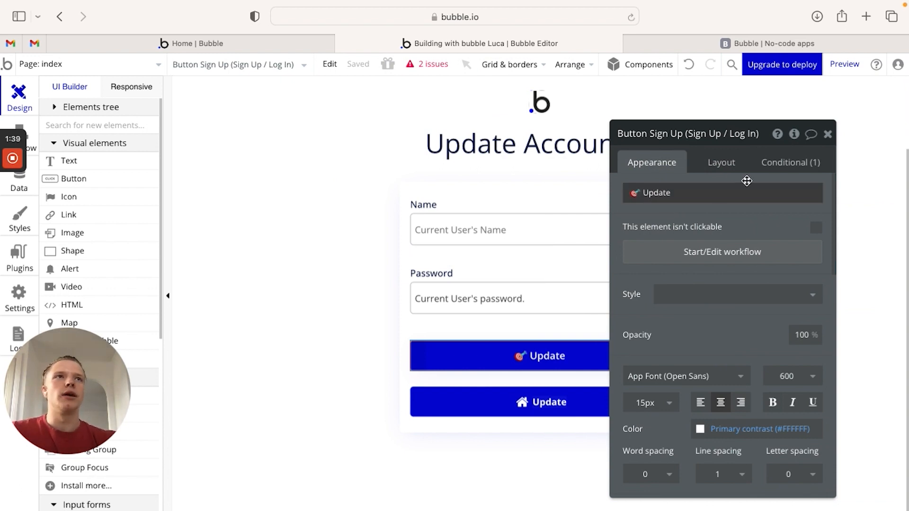
mouse_move(790, 149)
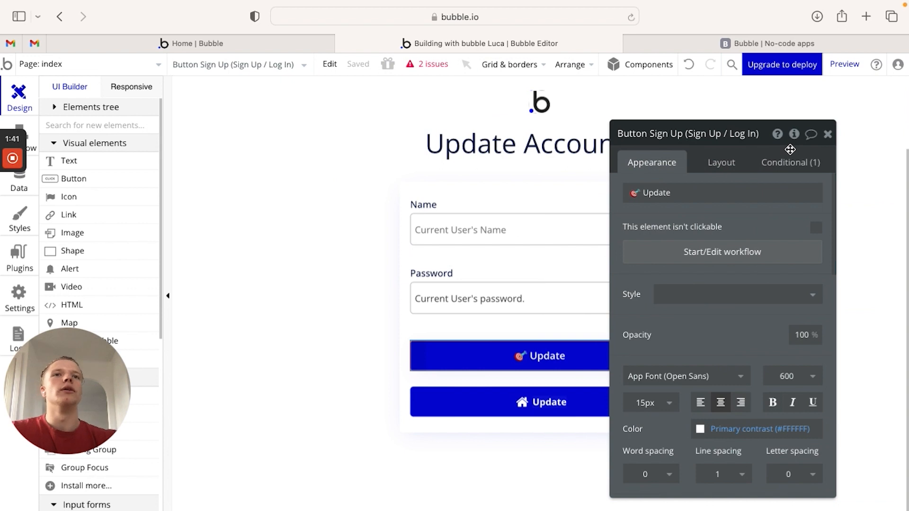
Step: Inspect the second button's Update text, its home icon, and then its container Group Button
click(828, 133)
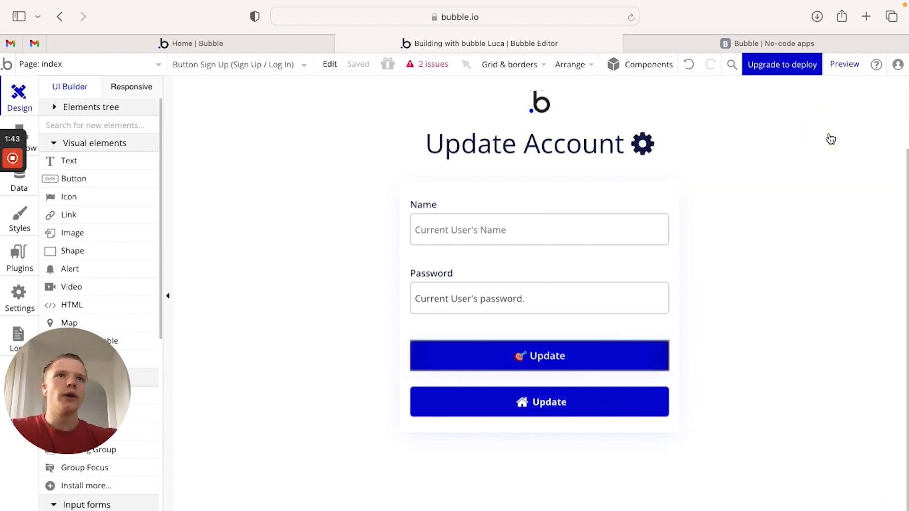
click(548, 402)
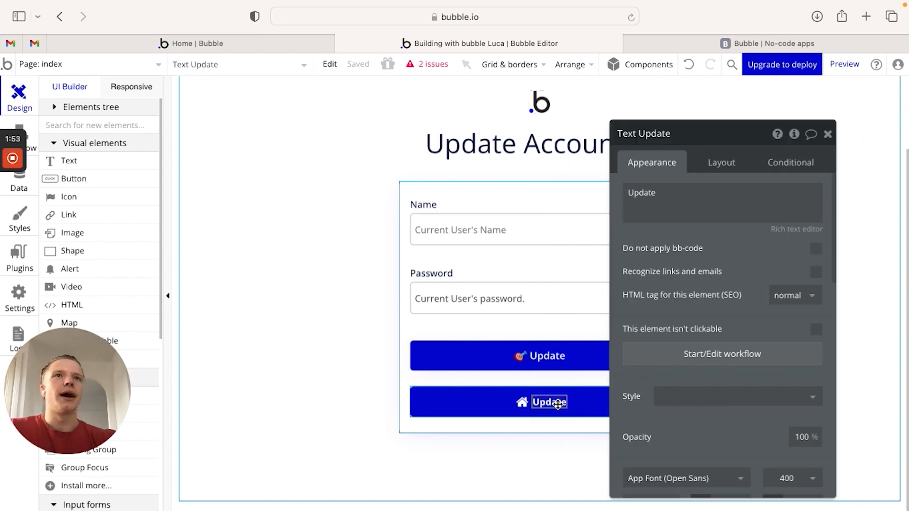
click(521, 403)
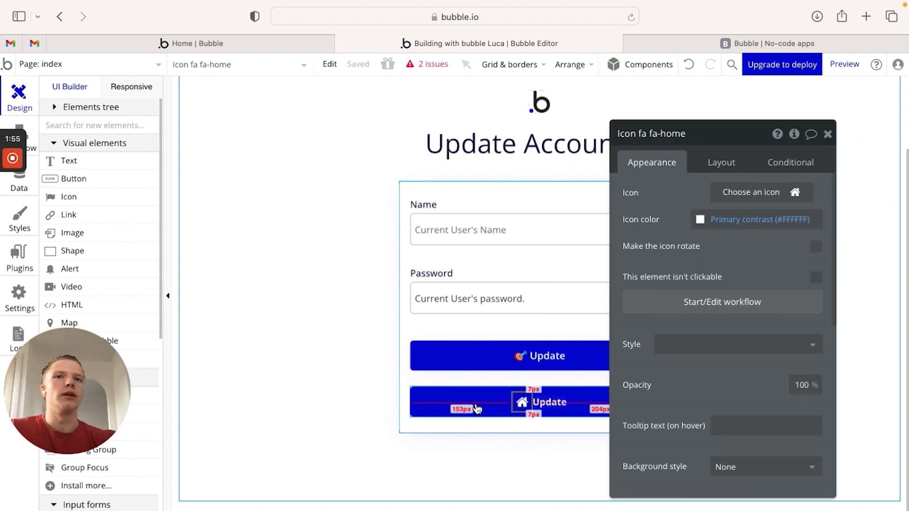
click(509, 402)
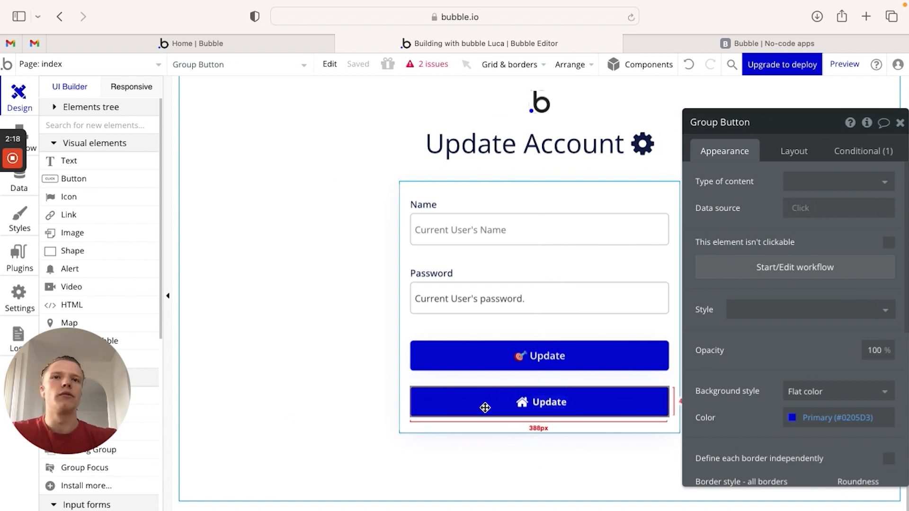
mouse_move(473, 412)
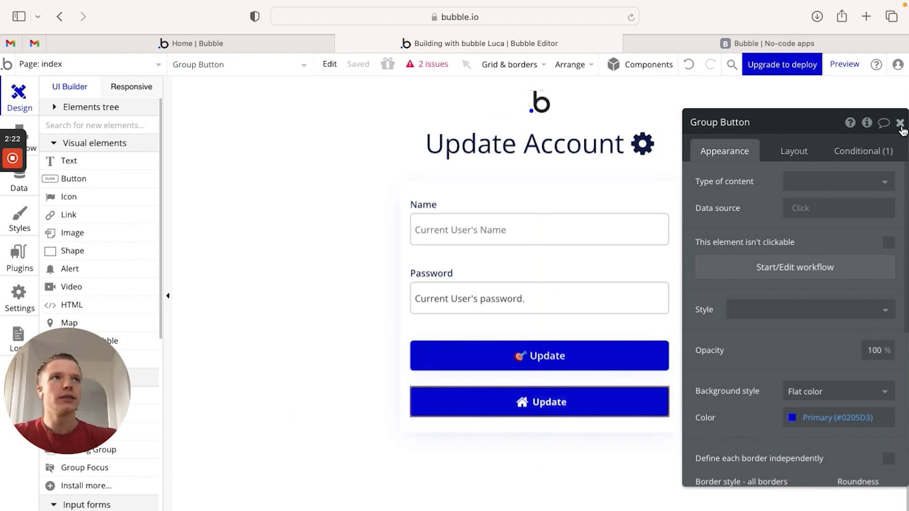
Step: Place a new text element below the first button and change its content to 'Update'
click(900, 123)
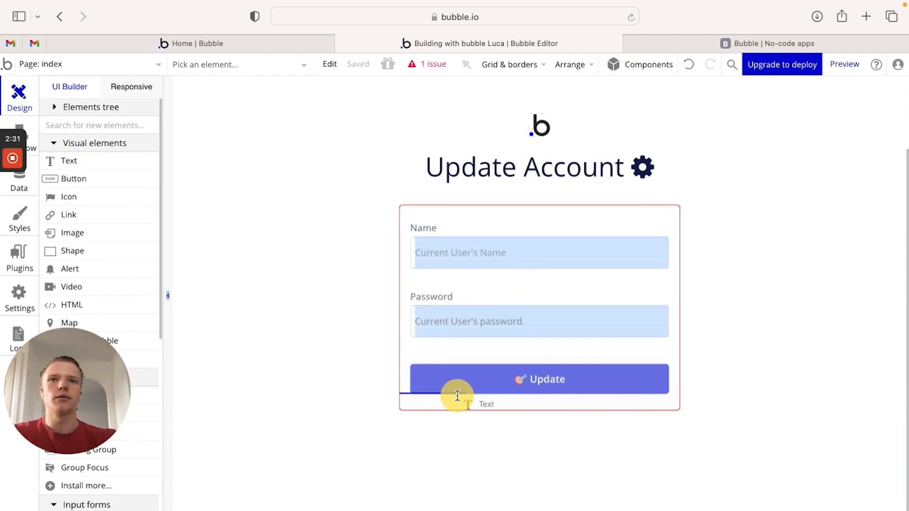
click(458, 396)
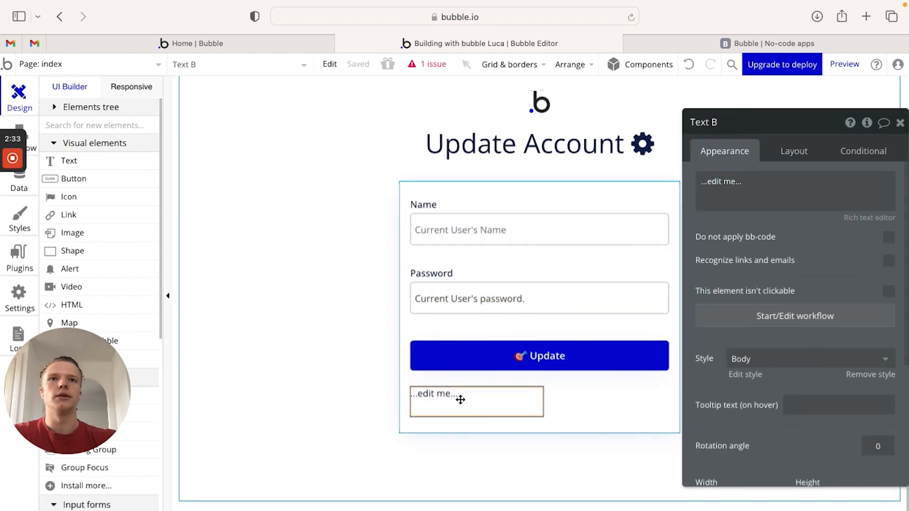
click(748, 180)
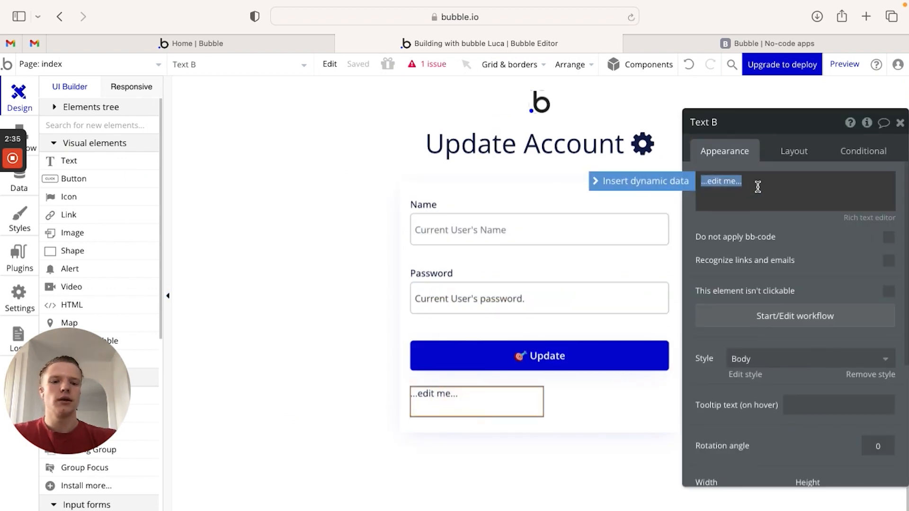
click(721, 180)
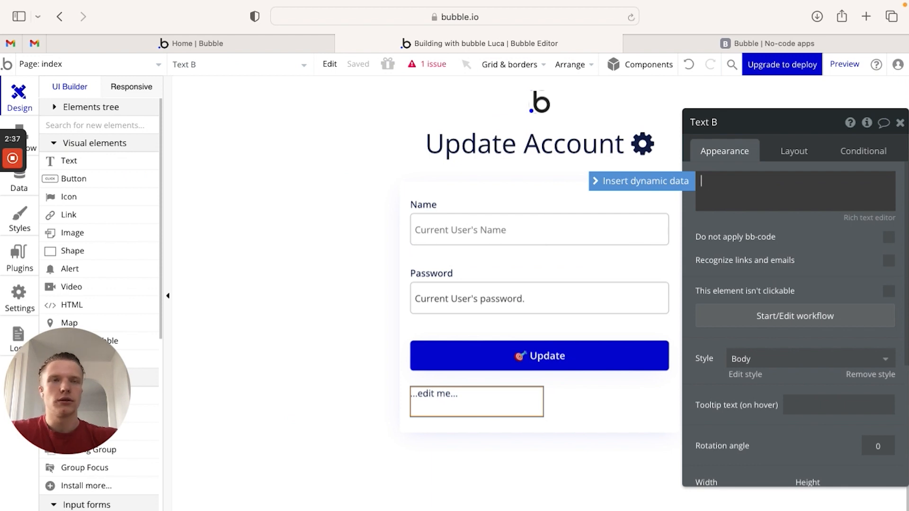
text(Update)
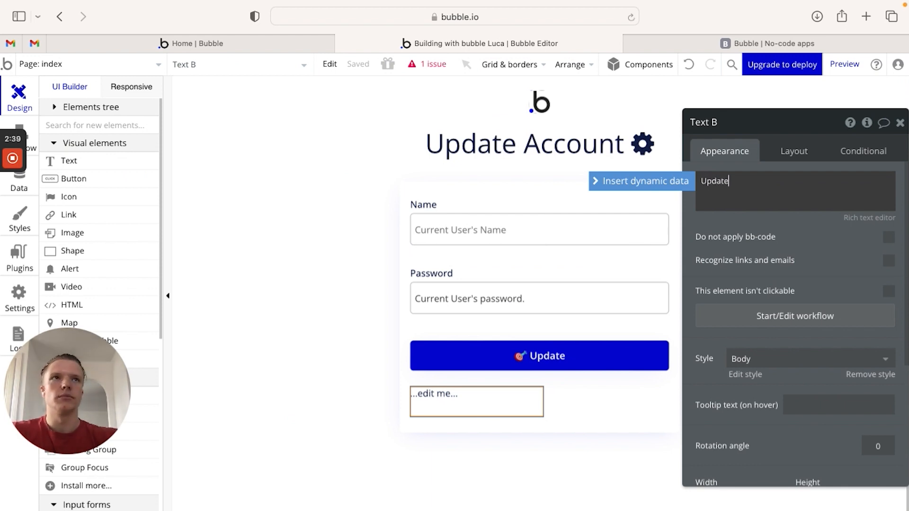
Step: Make the Update text fit its content width, with min height 0, centered horizontally
click(793, 150)
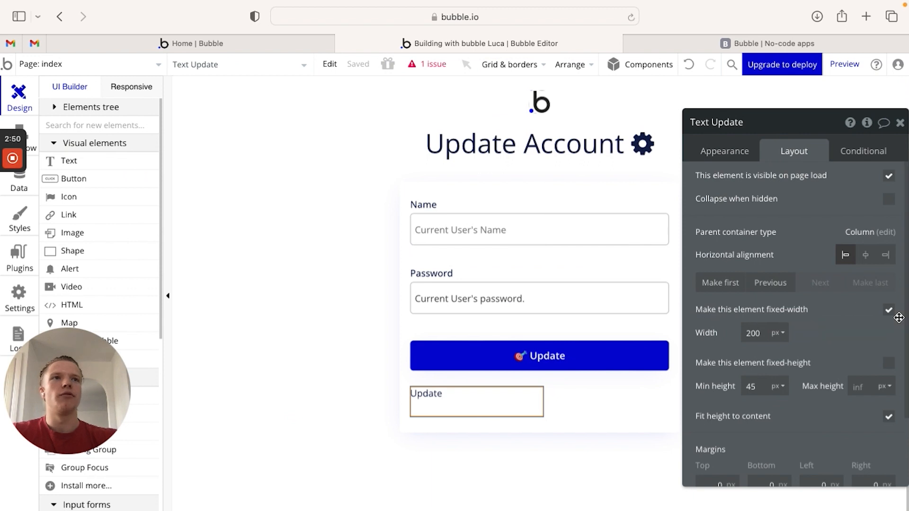
click(888, 309)
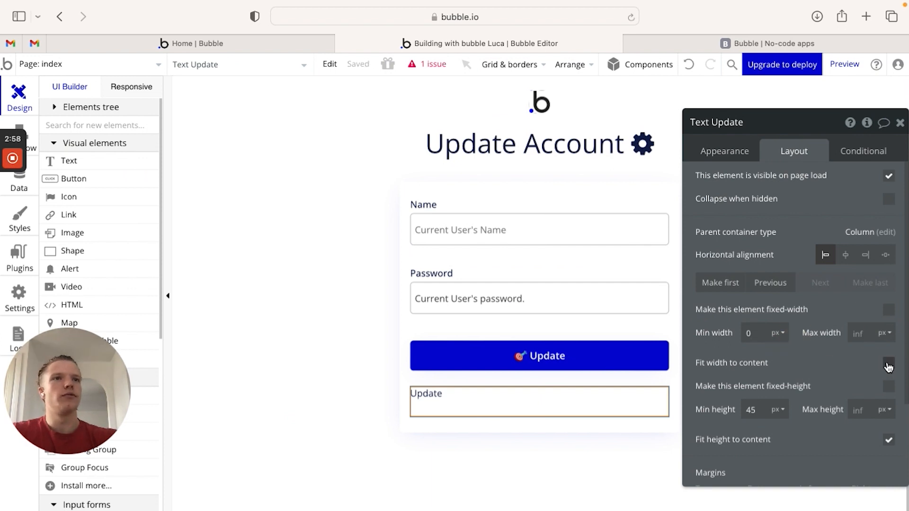
click(888, 362)
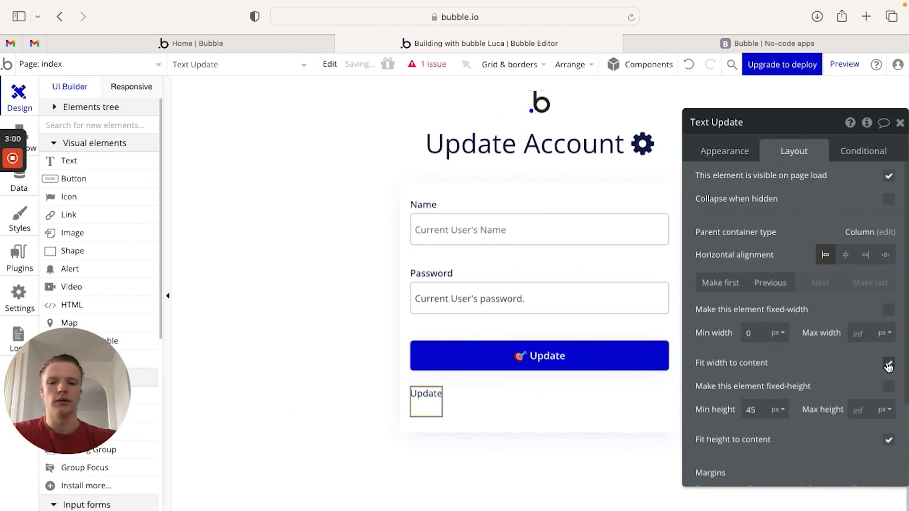
click(888, 362)
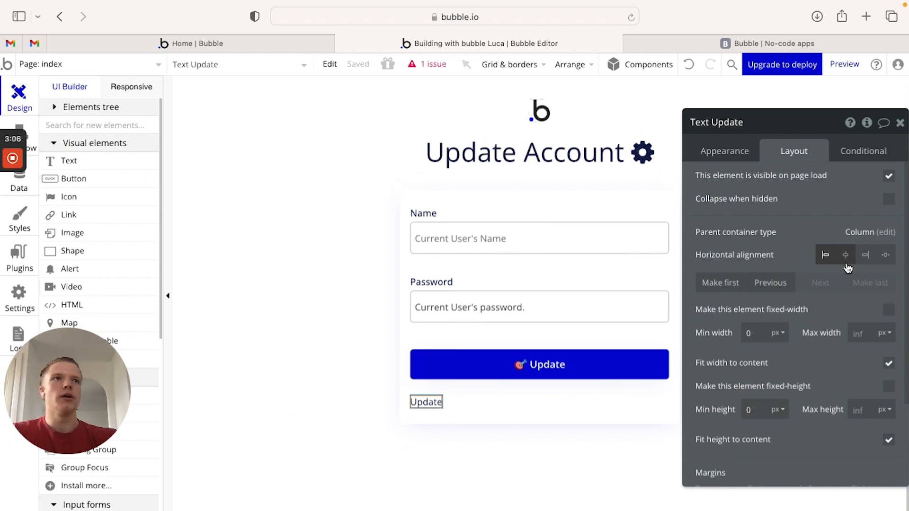
mouse_move(846, 255)
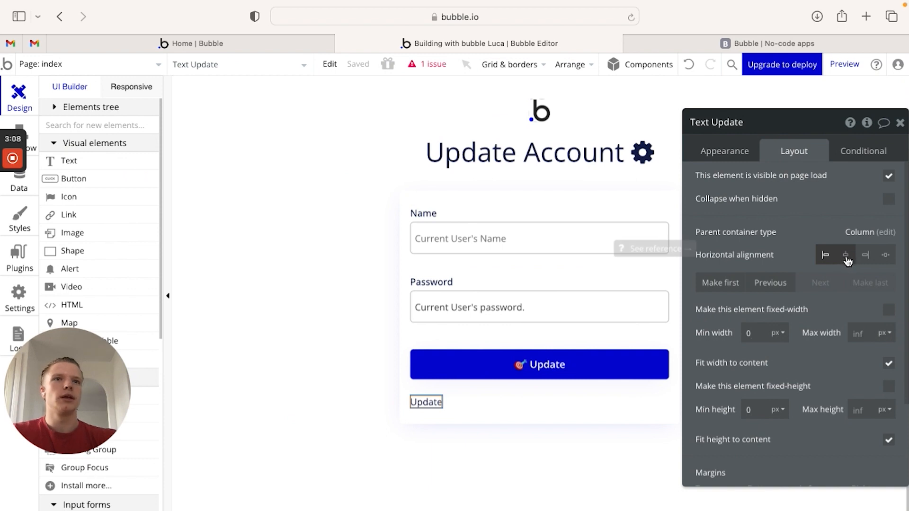
click(845, 254)
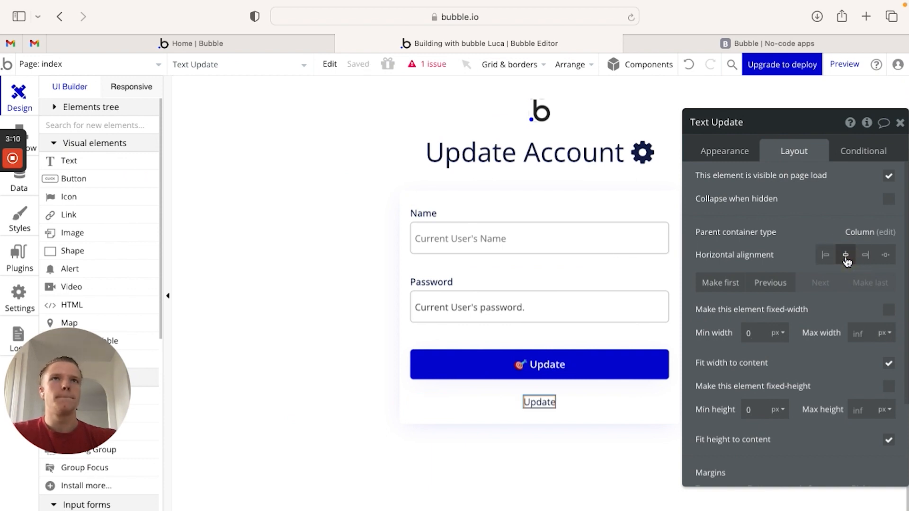
mouse_move(726, 356)
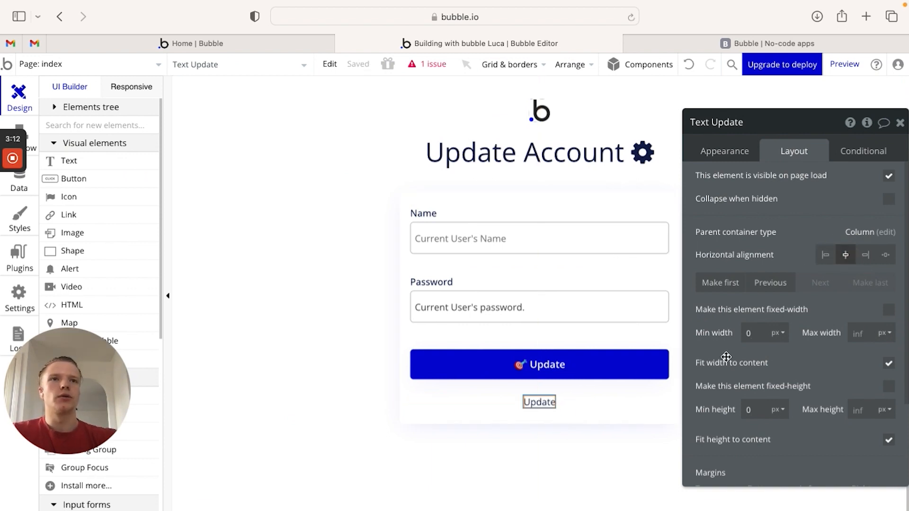
mouse_move(731, 362)
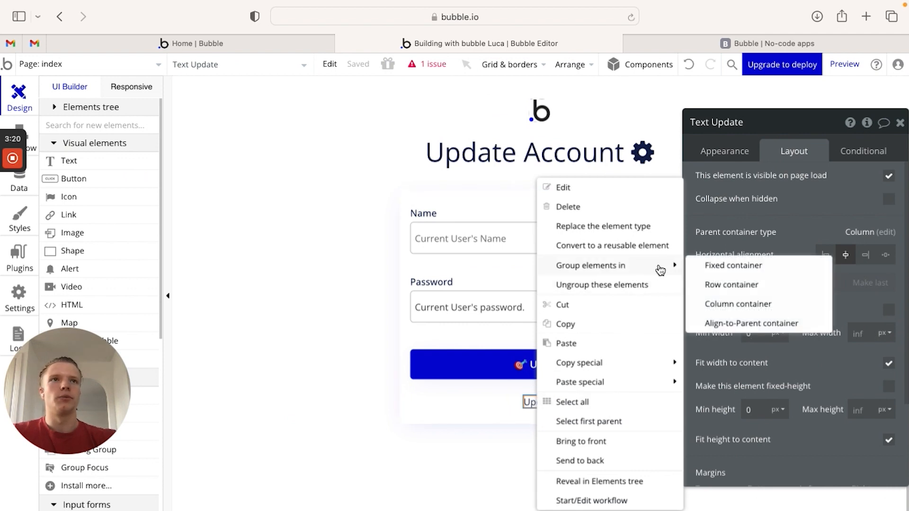
mouse_move(730, 284)
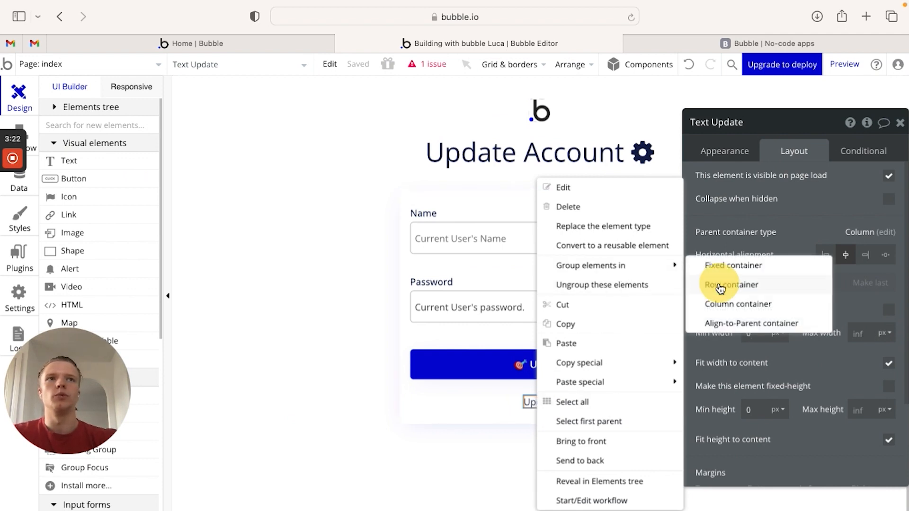
Step: Group the Update text into a Row container, creating Group B
click(731, 284)
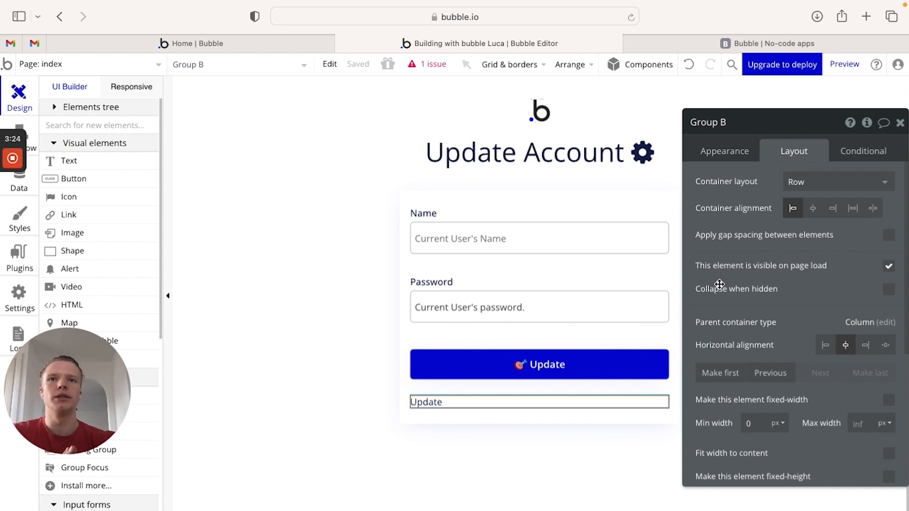
click(425, 401)
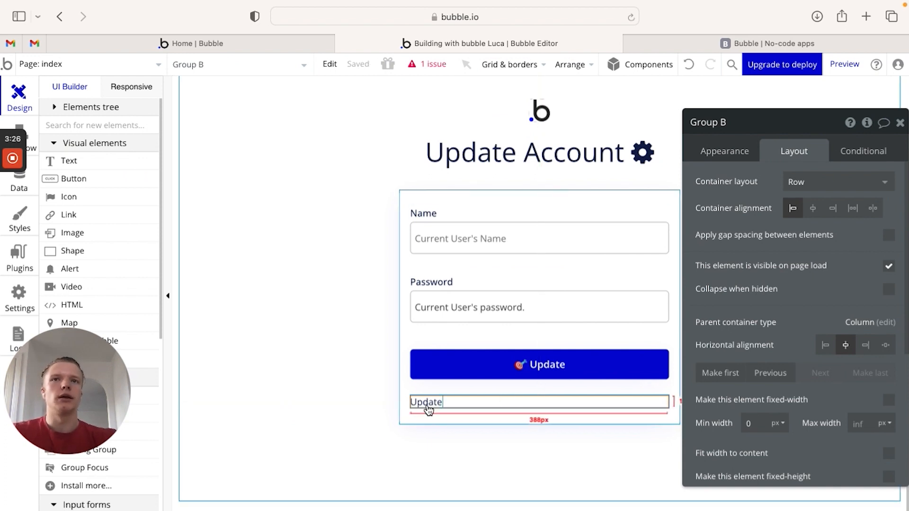
click(426, 402)
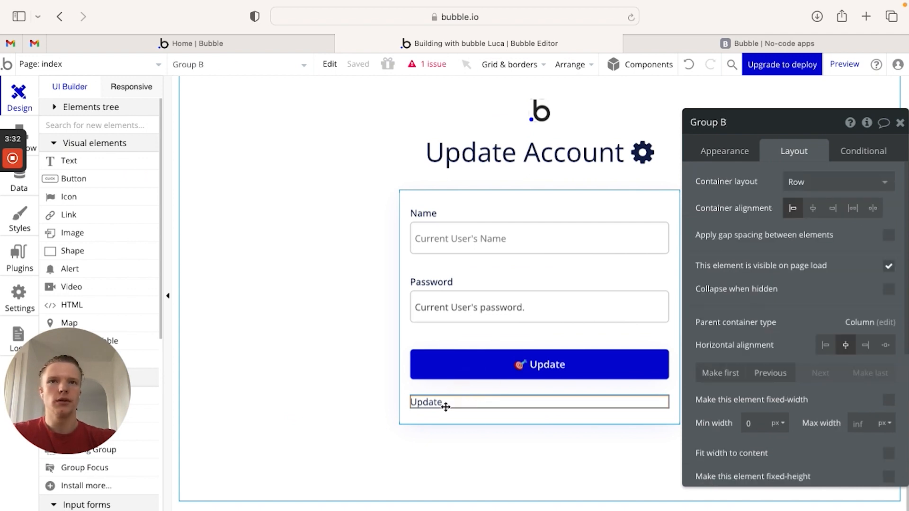
Step: Set the Update text's vertical alignment to center and Group B's container alignment to center
click(425, 400)
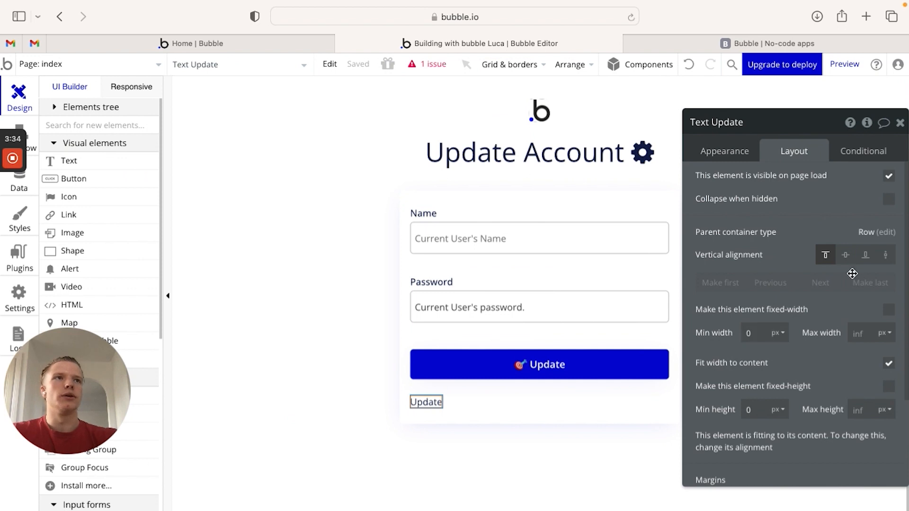
mouse_move(841, 264)
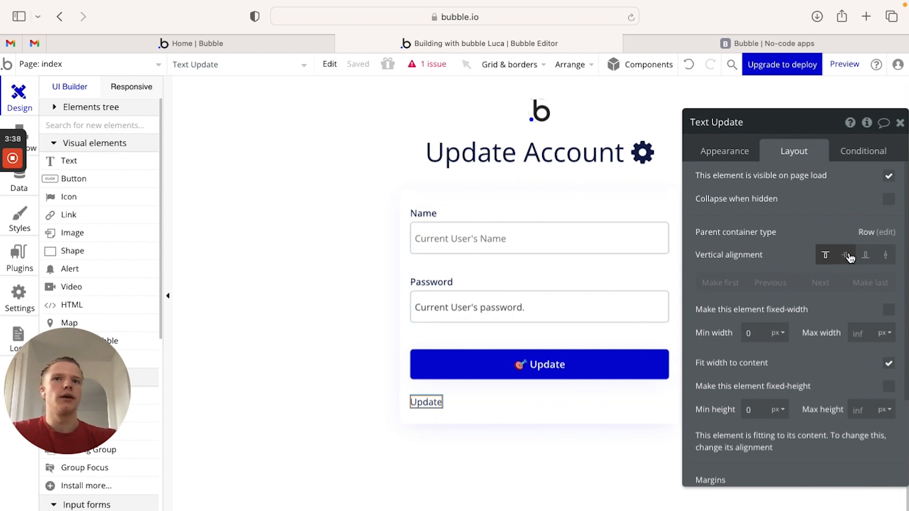
click(845, 255)
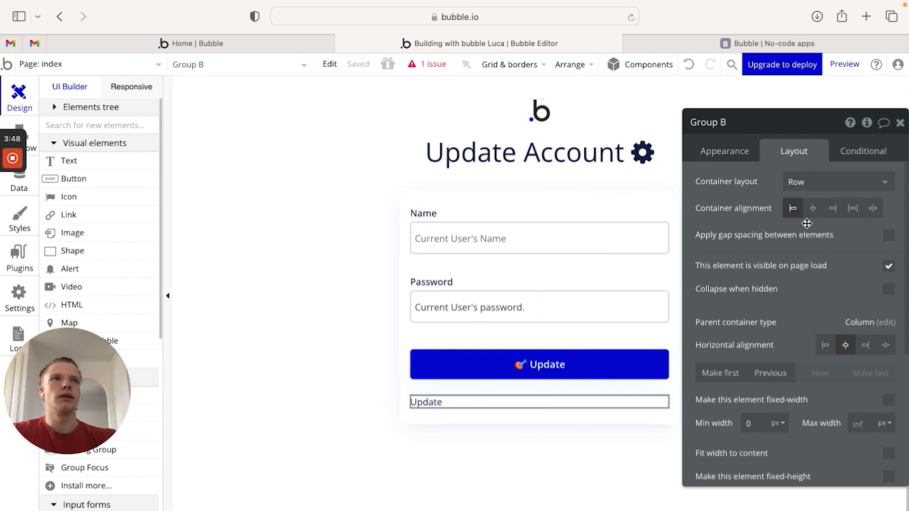
click(813, 208)
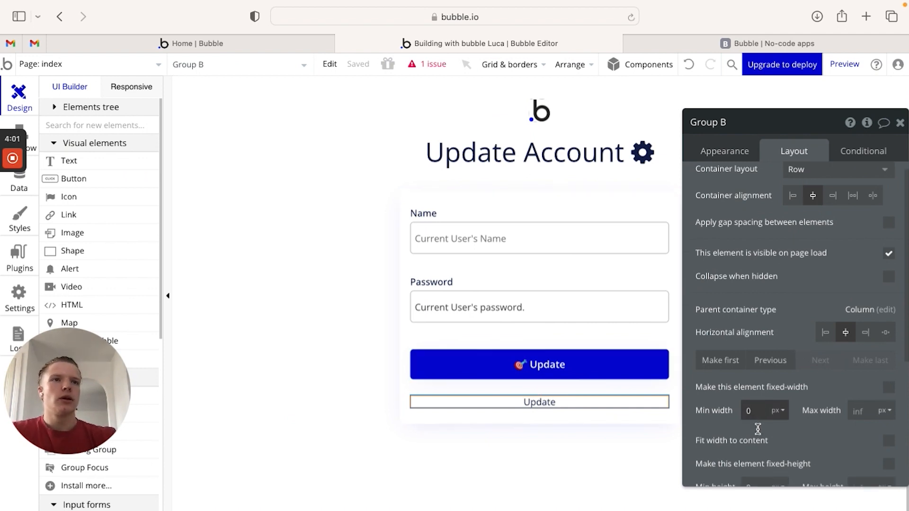
Step: Set Group B's minimum height to 45px, then go to its Appearance settings
scroll(down, 3)
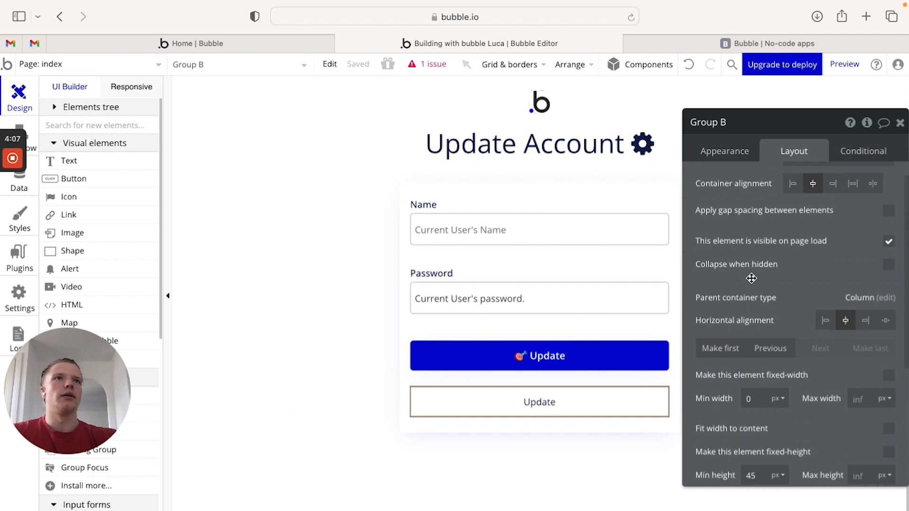
click(724, 151)
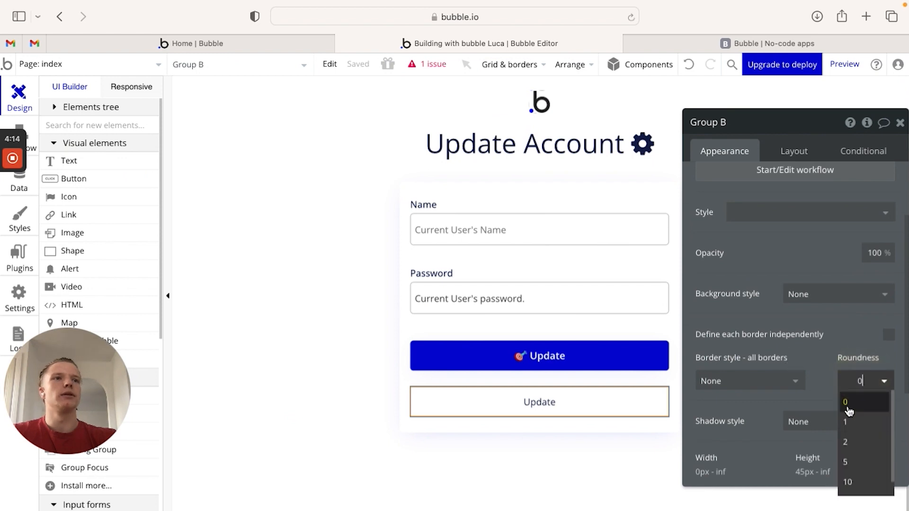
Step: Give Group B roundness 10 and a flat Primary blue background
click(846, 482)
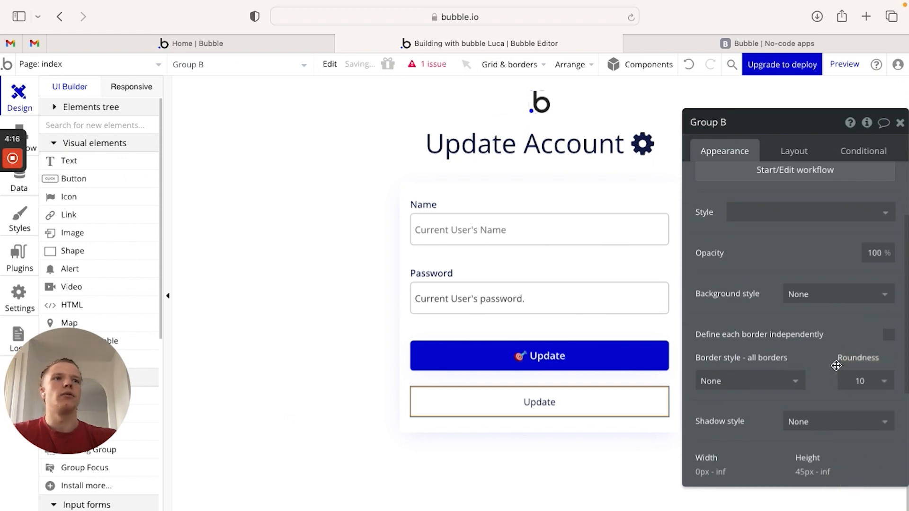
scroll(up, 3)
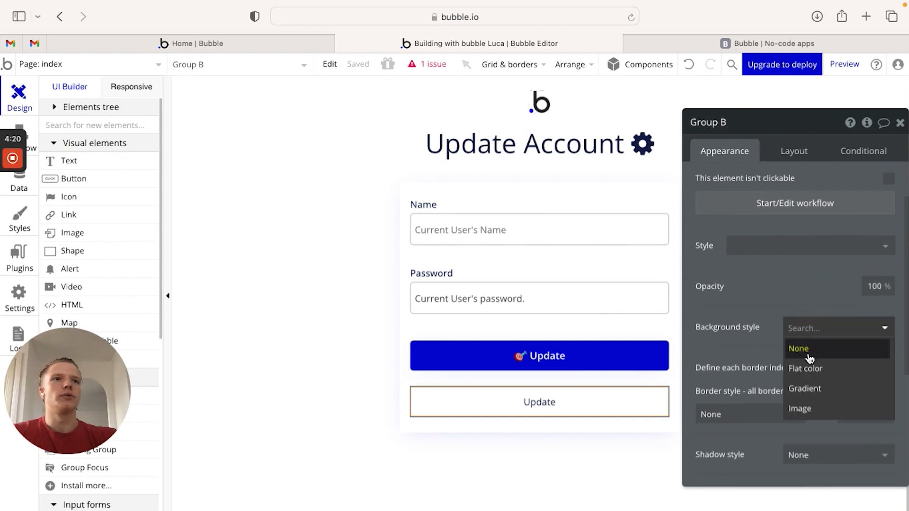
click(805, 368)
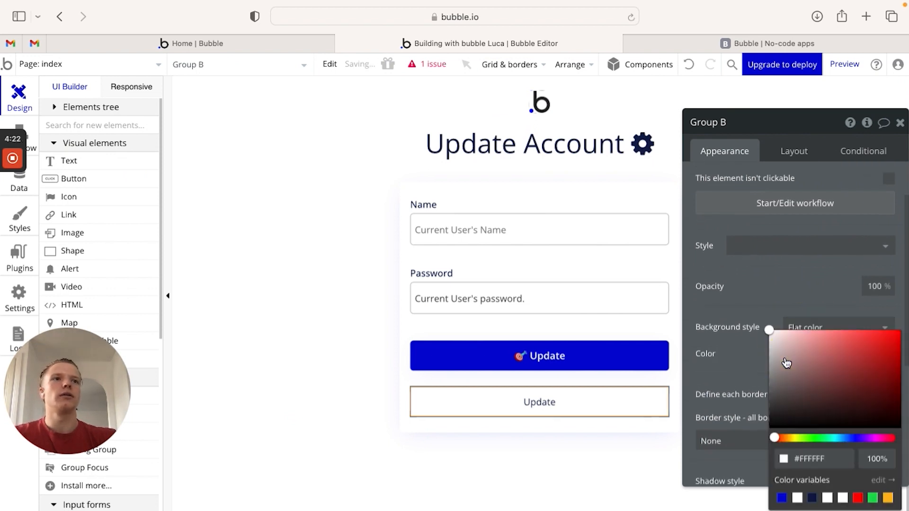
click(782, 498)
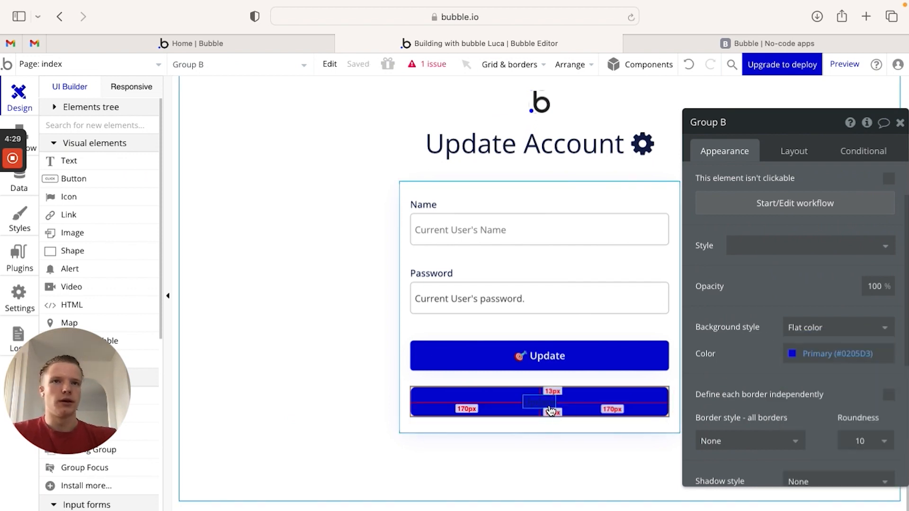
Step: Make the Update text white (Primary contrast) and bold
click(539, 402)
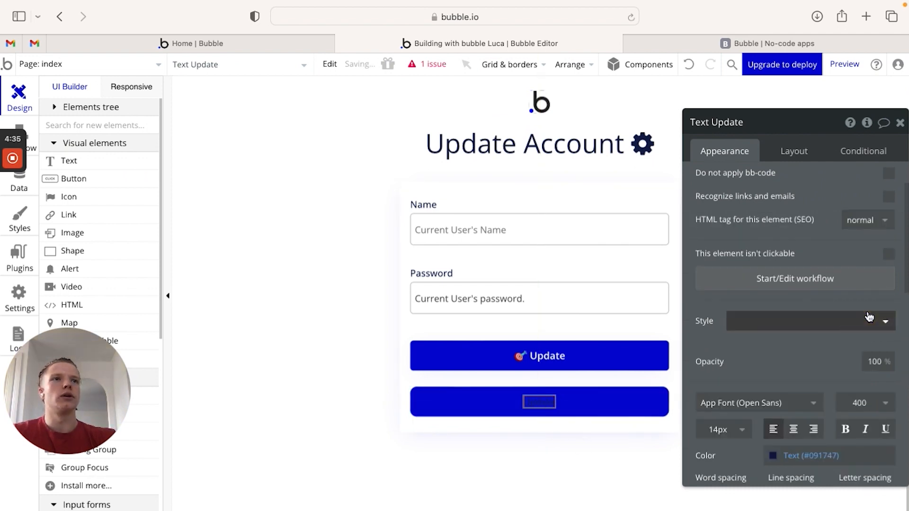
scroll(down, 3)
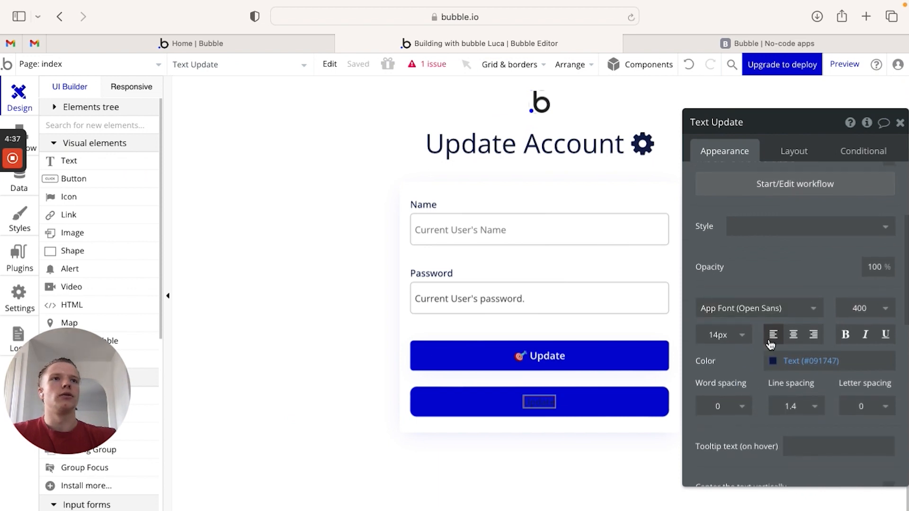
scroll(down, 3)
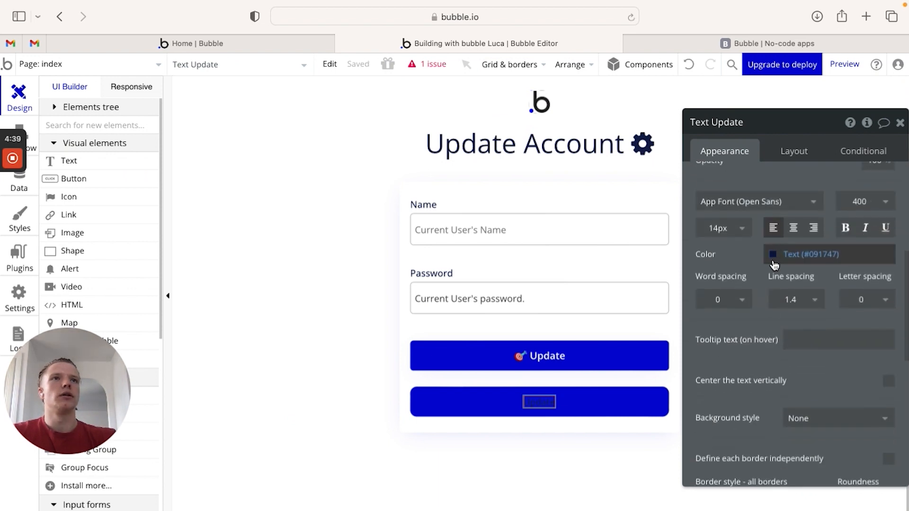
click(773, 254)
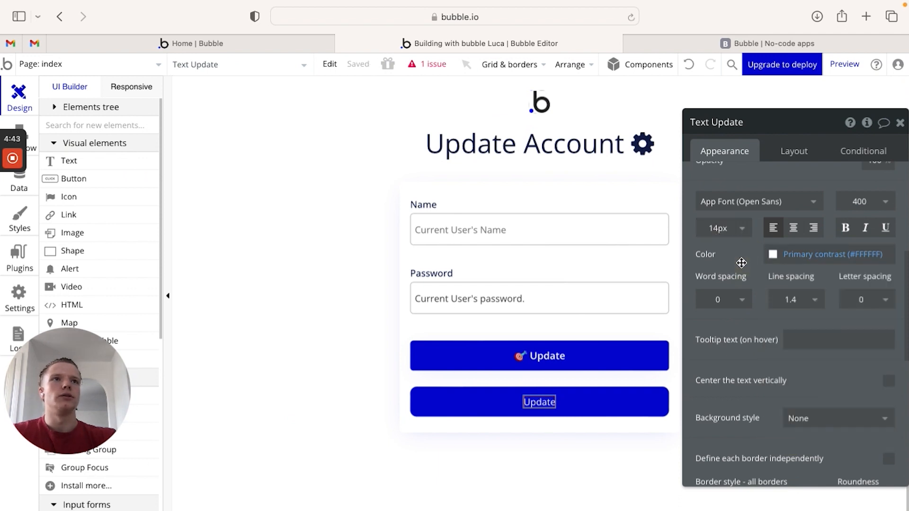
mouse_move(844, 228)
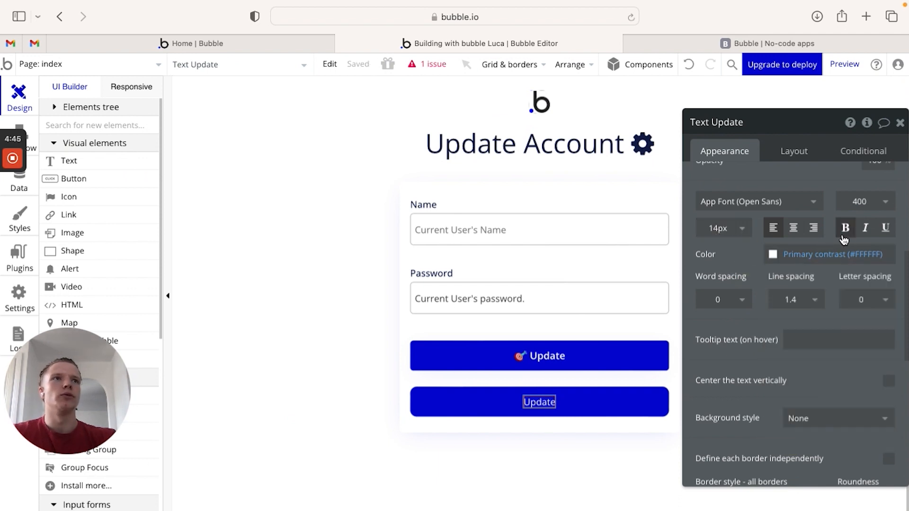
click(844, 228)
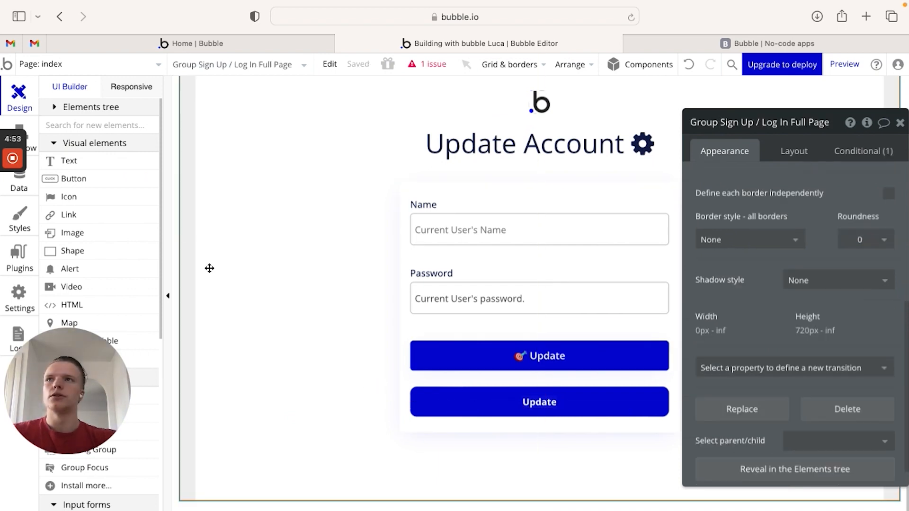
mouse_move(86, 202)
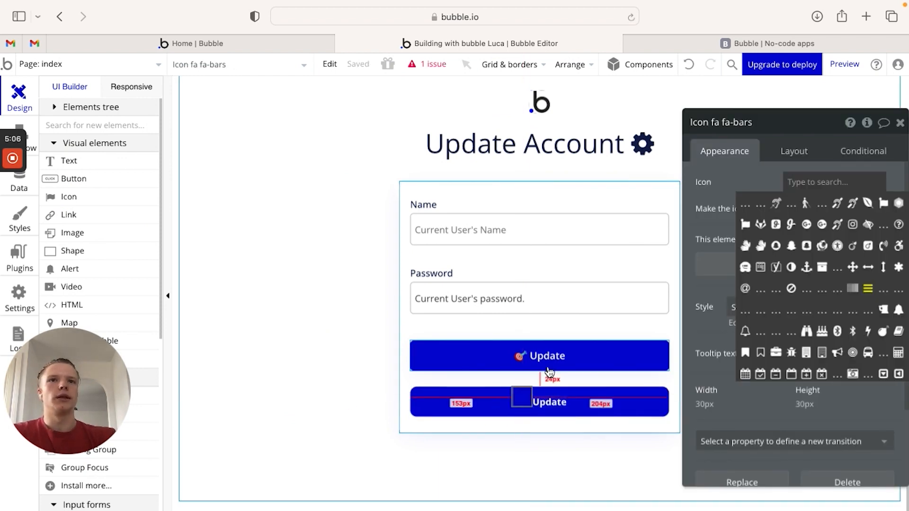
Step: Add a white, vertically centred icon beside the Update text in Group B
click(744, 181)
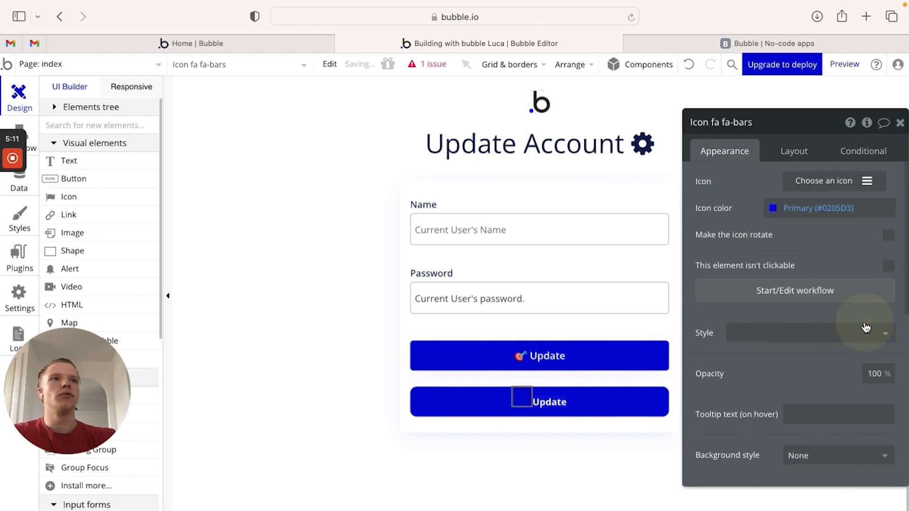
mouse_move(827, 255)
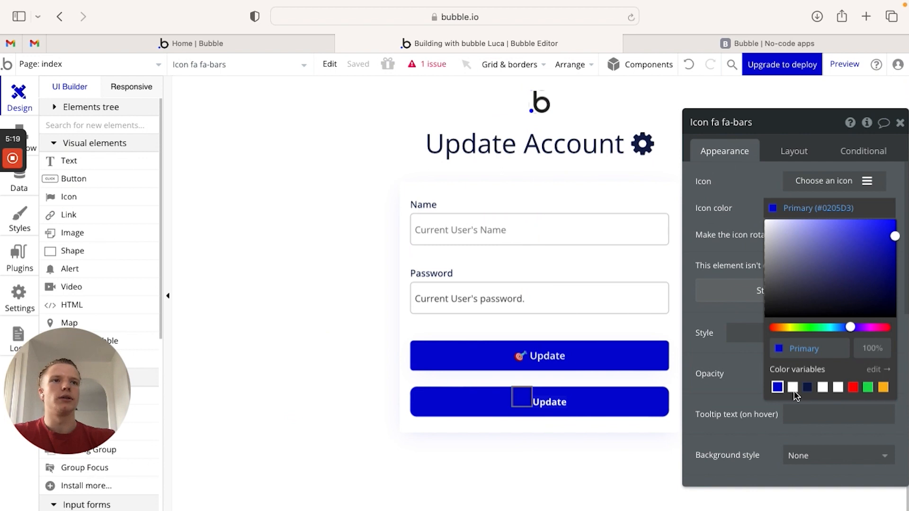
click(793, 387)
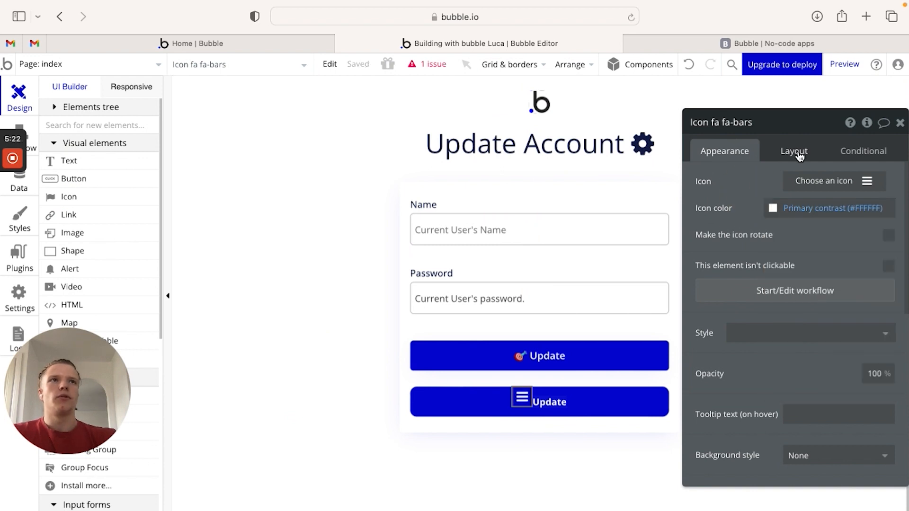
click(793, 150)
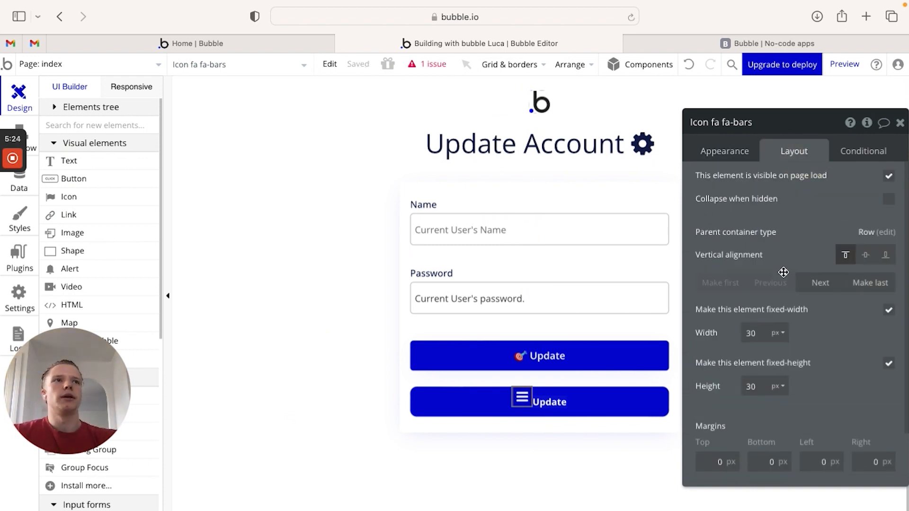
click(866, 255)
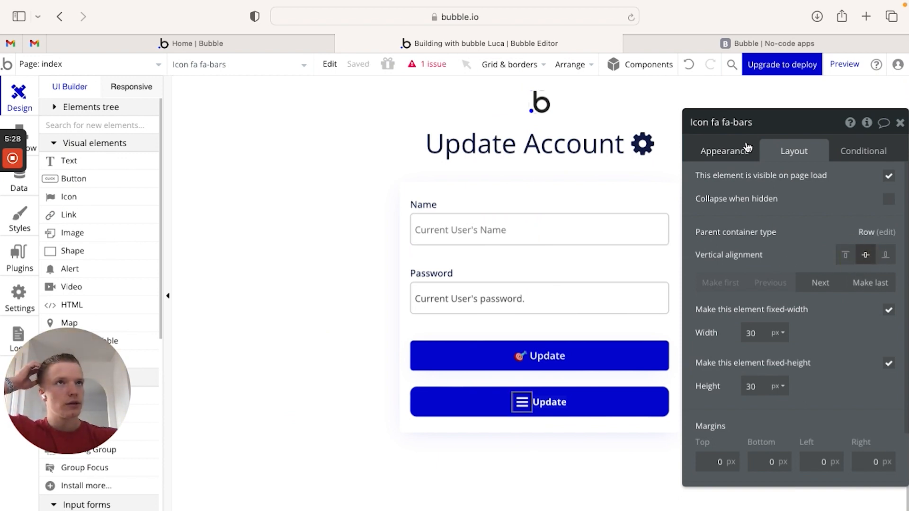
click(724, 150)
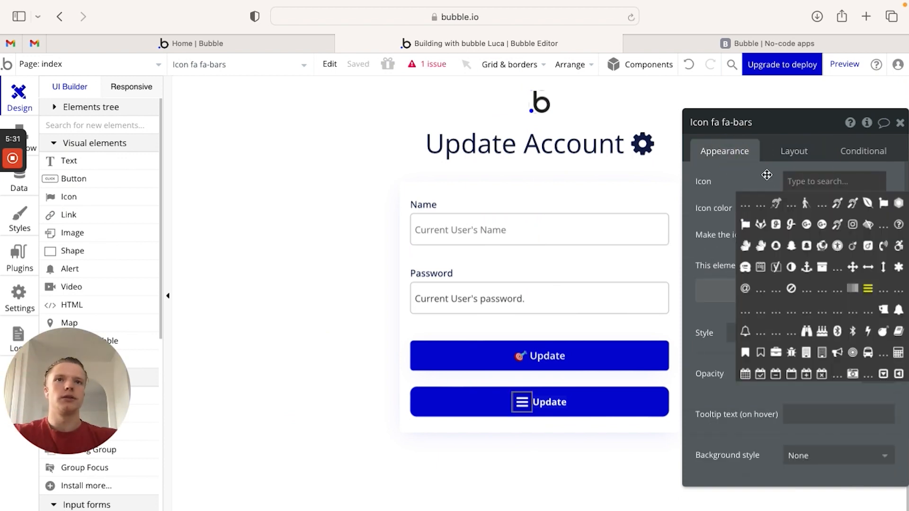
click(746, 202)
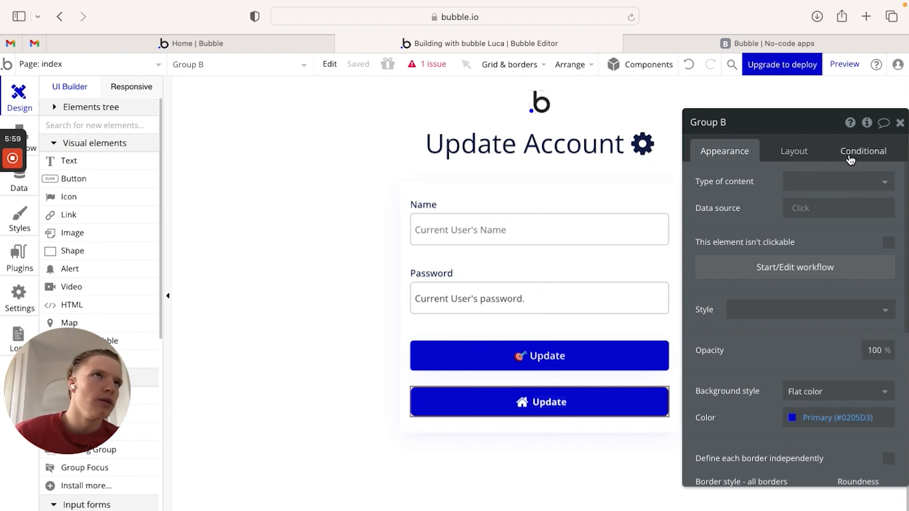
Step: Add a 'This Group is hovered' condition setting background #010399, then preview the page
click(862, 150)
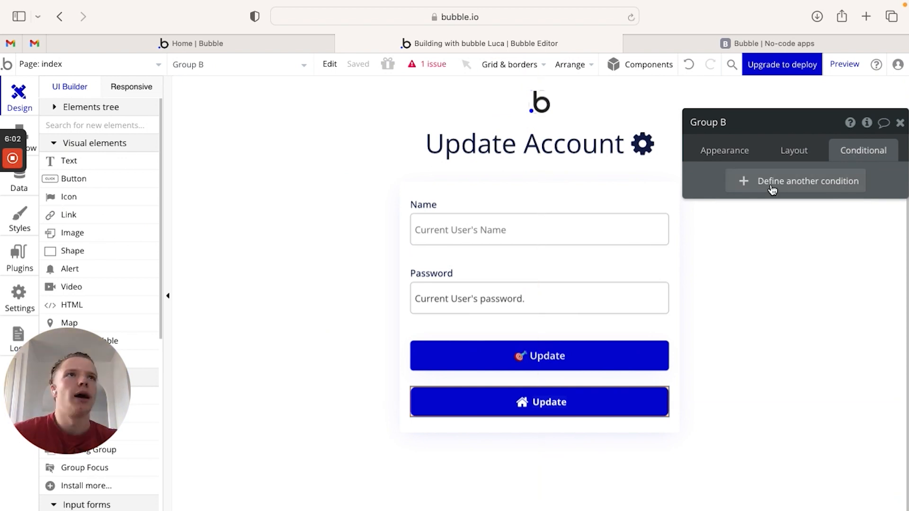
click(807, 181)
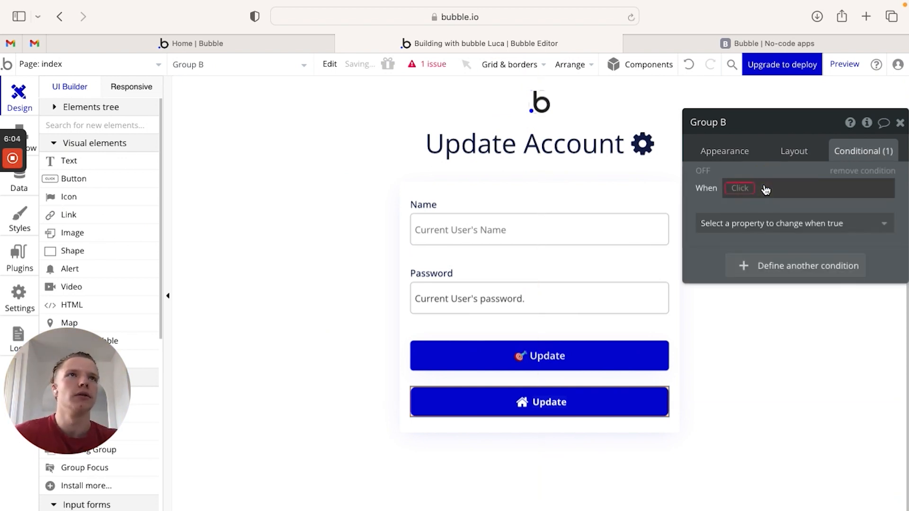
click(740, 188)
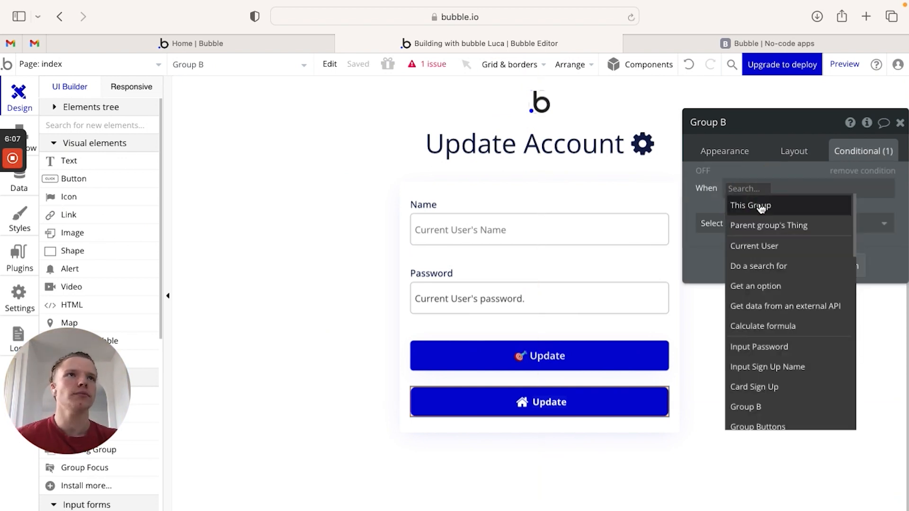
click(749, 205)
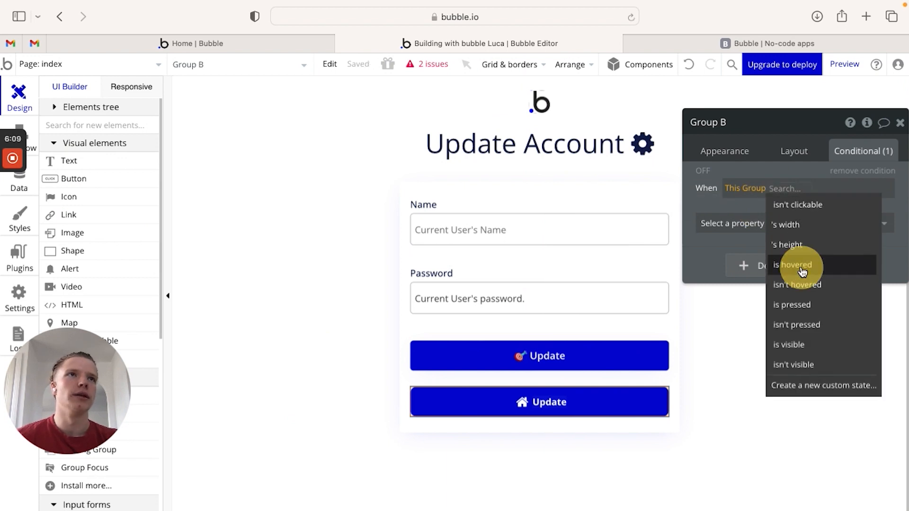
click(793, 265)
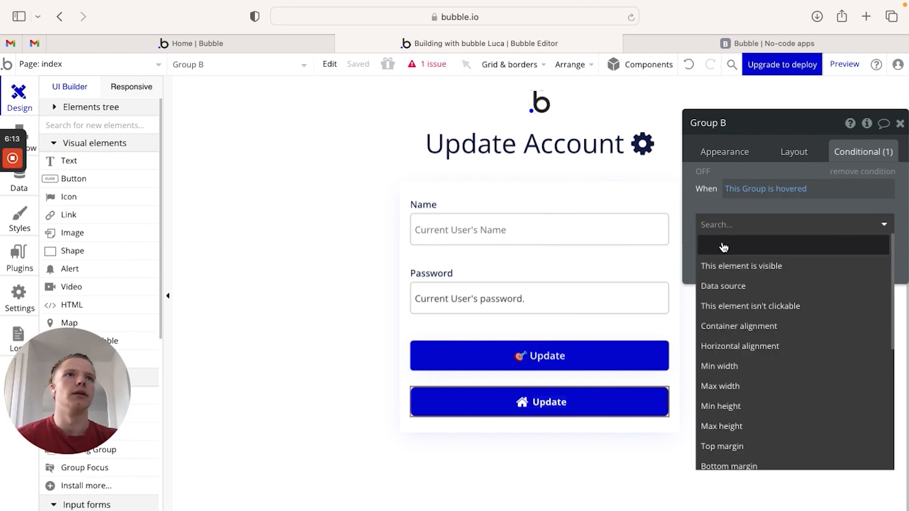
text(back)
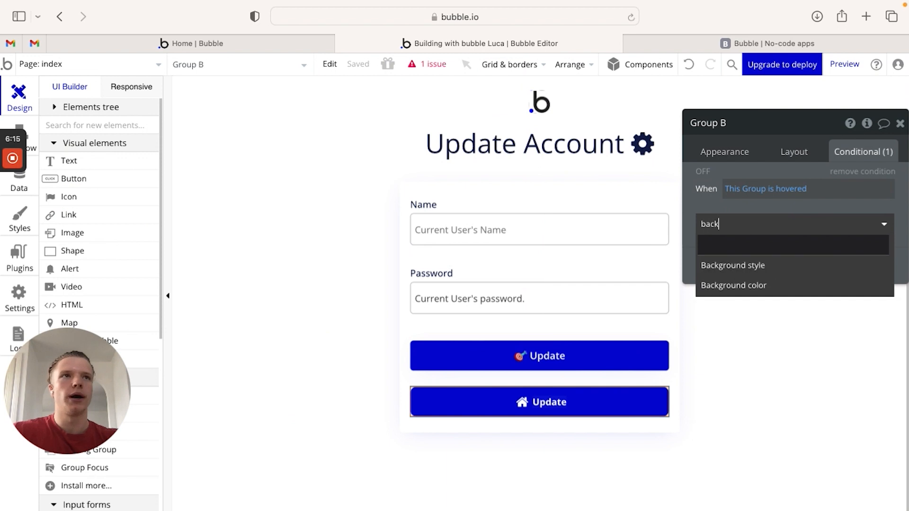
click(733, 285)
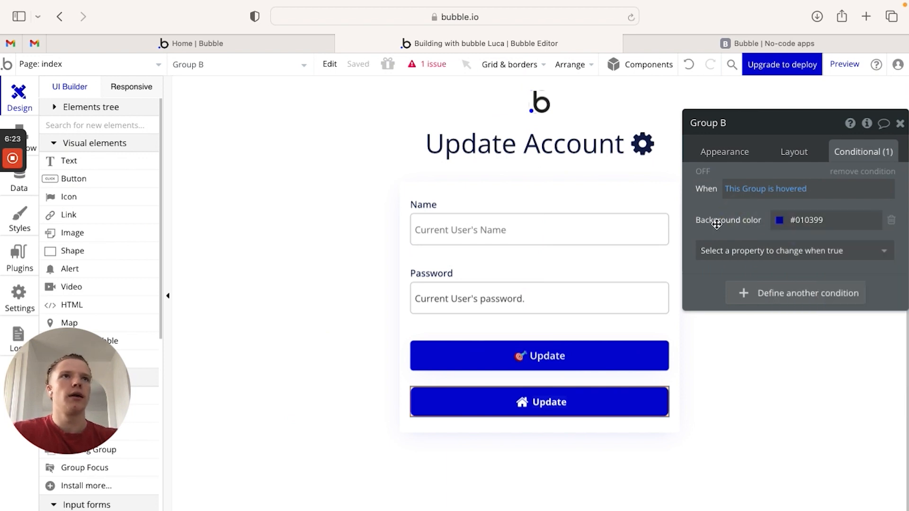
click(844, 64)
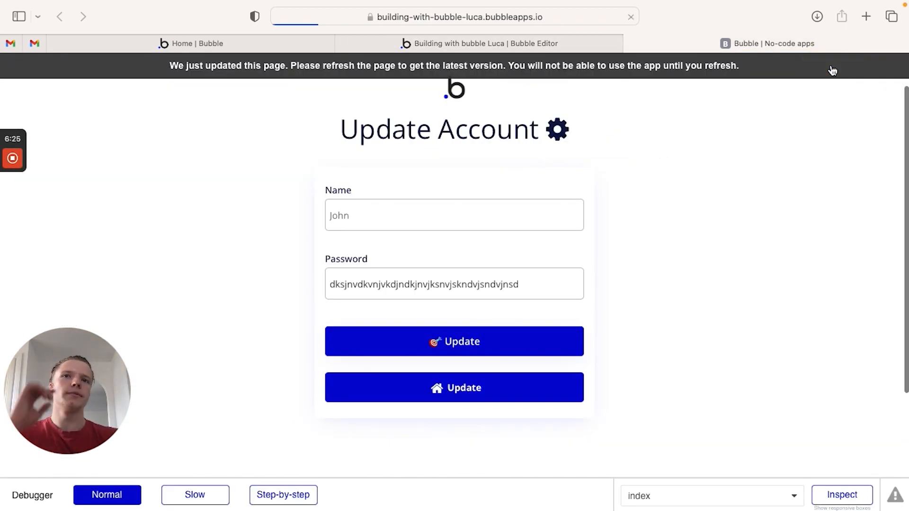
Step: Reload the live preview to show the latest version, then return to the editor
click(630, 16)
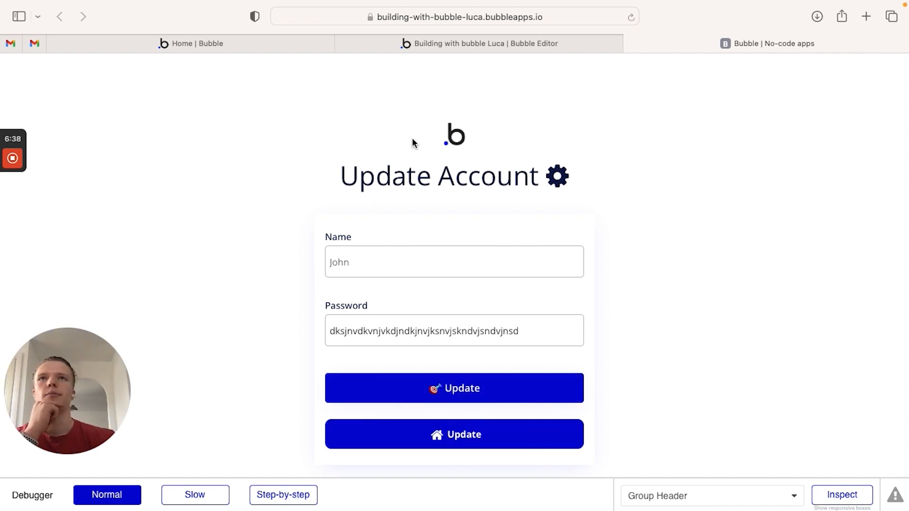
click(479, 43)
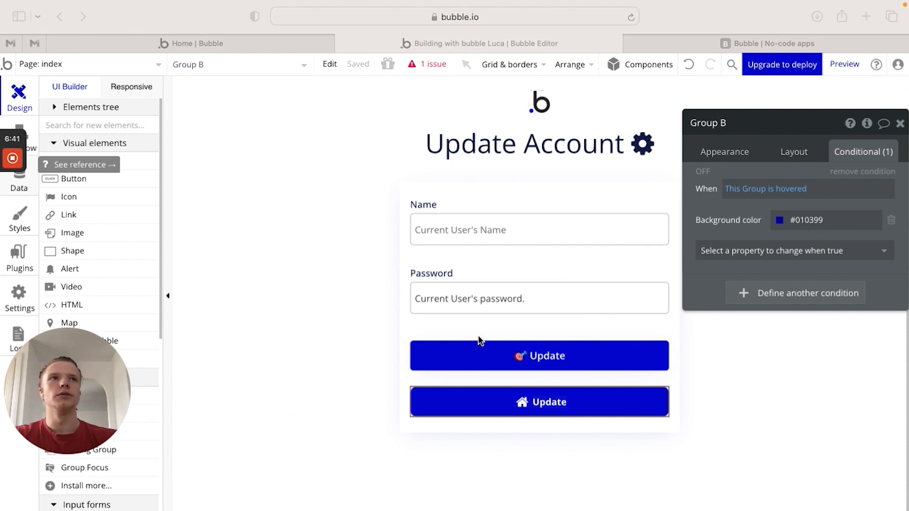
mouse_move(750, 158)
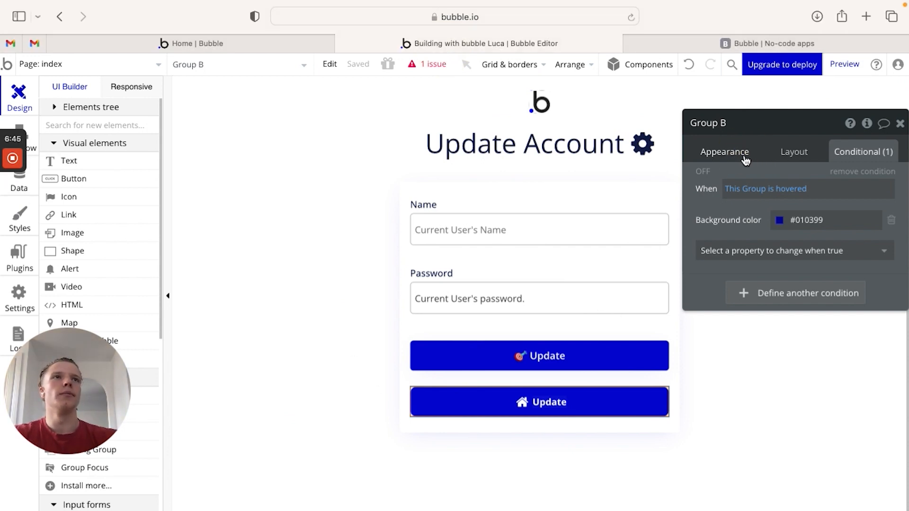
Step: Inspect Button Sign Up's outset shadow values: offset 7, blur 30
click(723, 151)
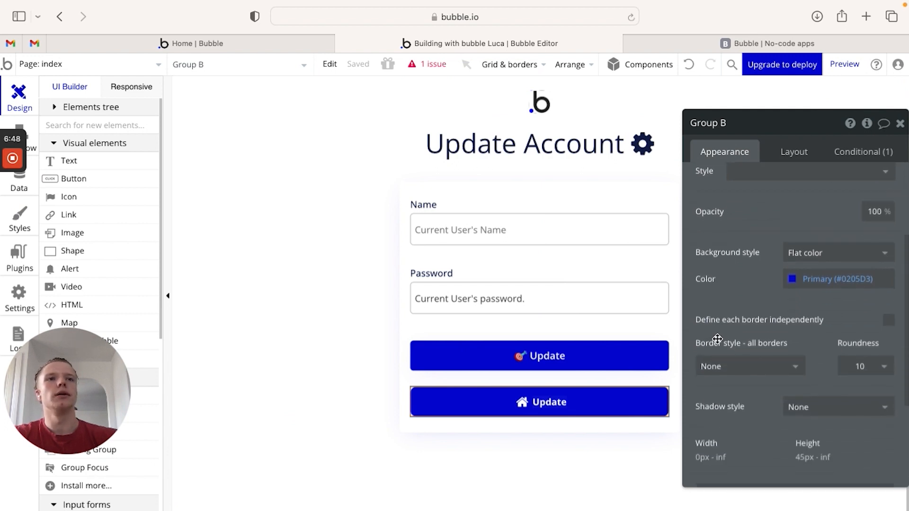
click(837, 406)
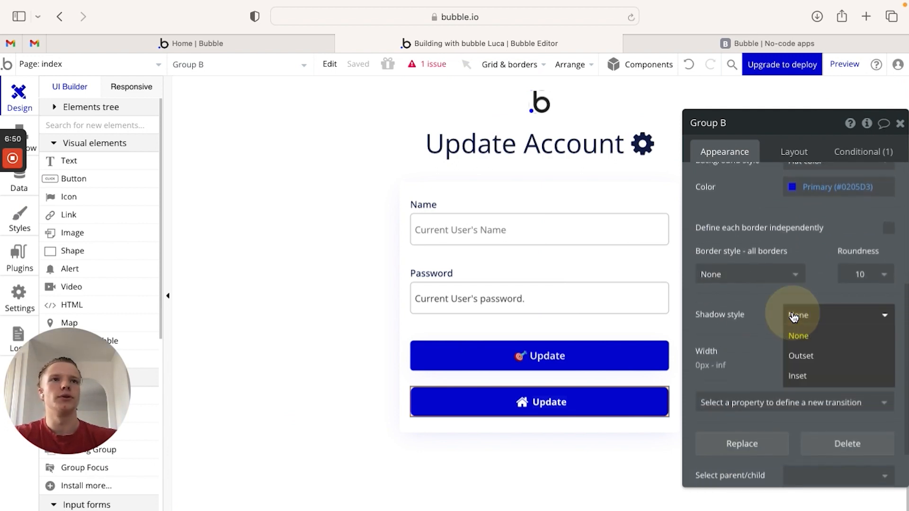
click(800, 355)
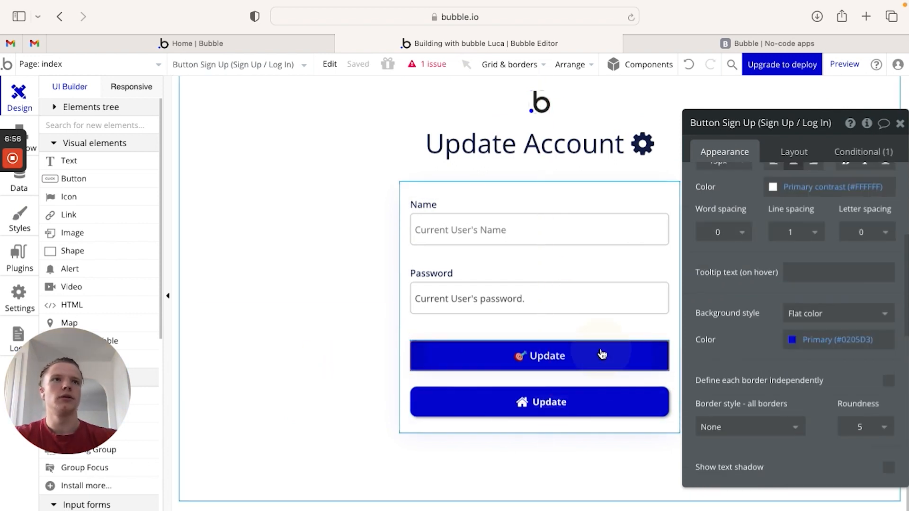
scroll(down, 3)
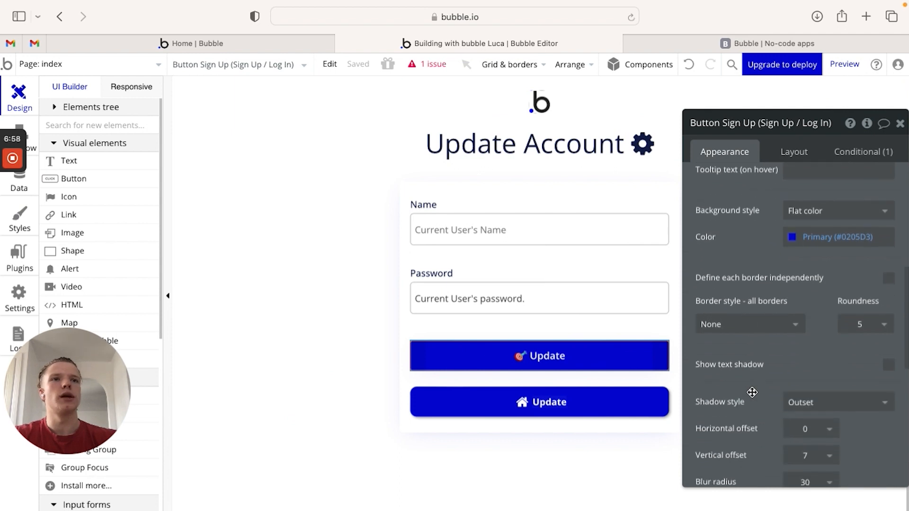
scroll(down, 3)
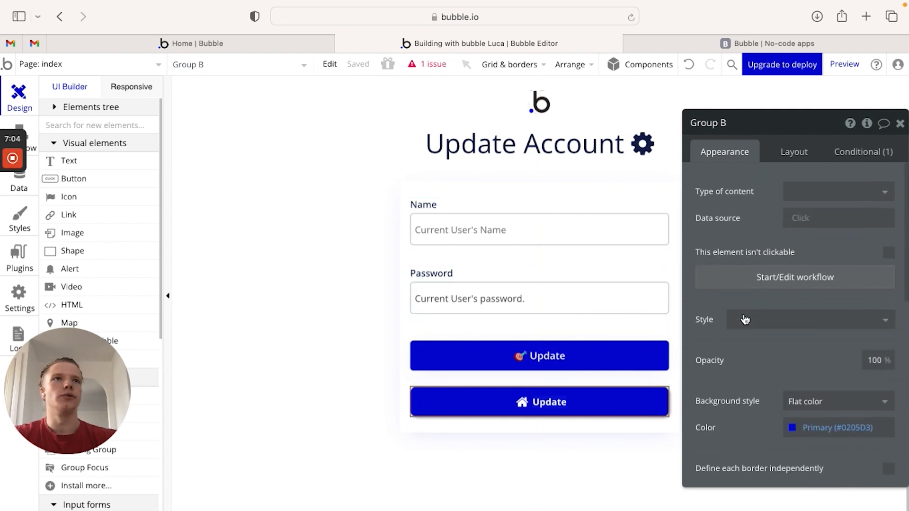
Step: Add a Go to page user_page click workflow to Group B, then preview the page
click(793, 277)
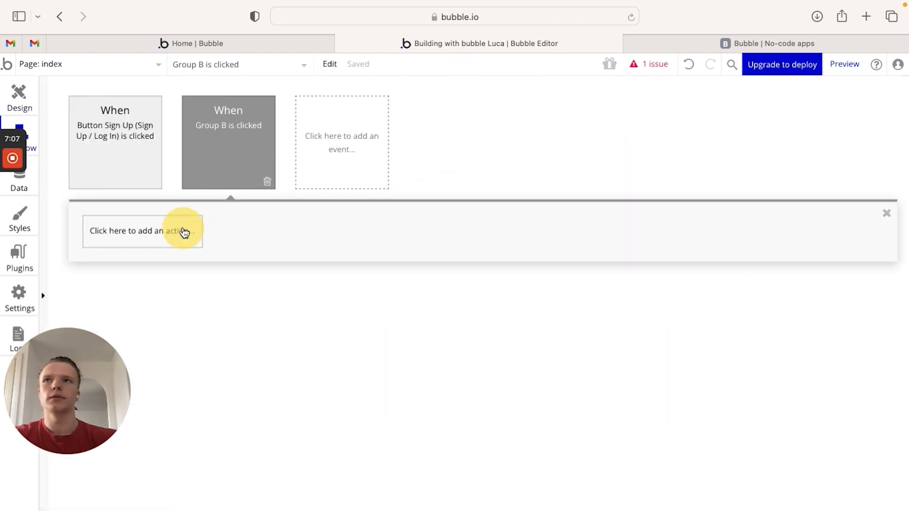
click(142, 230)
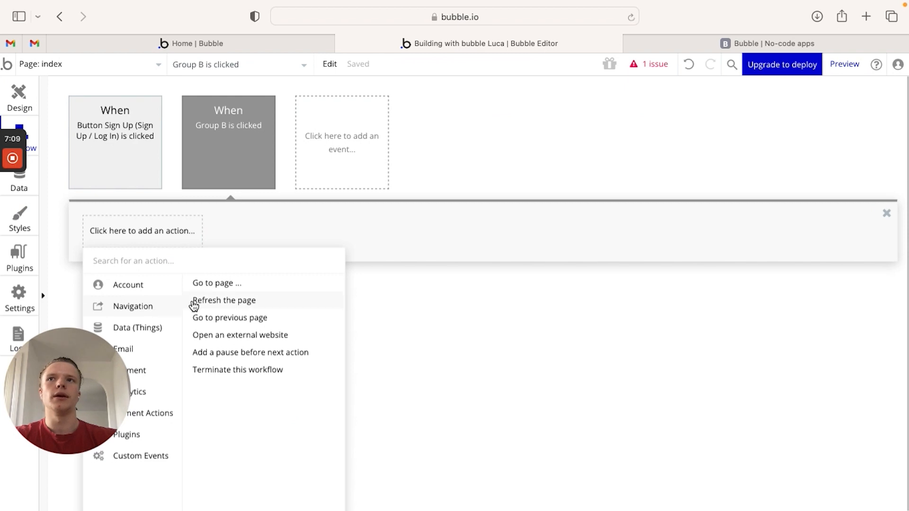
click(216, 283)
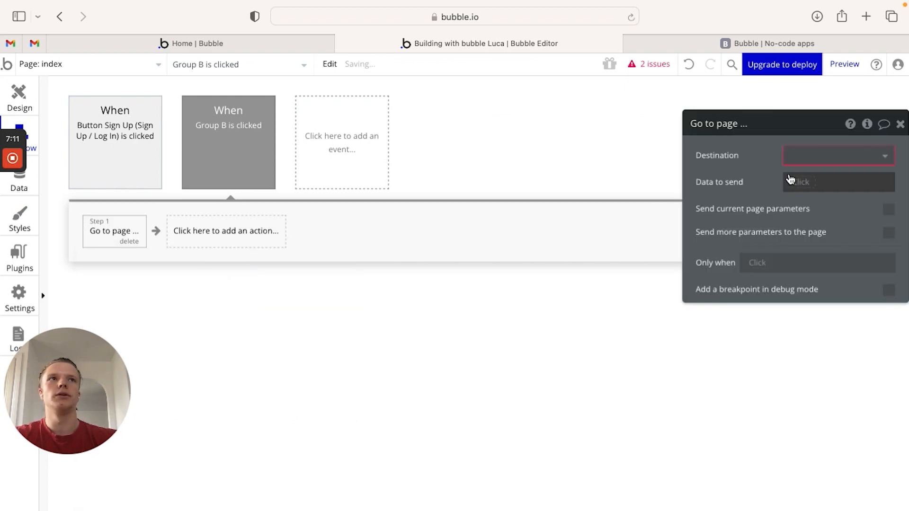
click(837, 155)
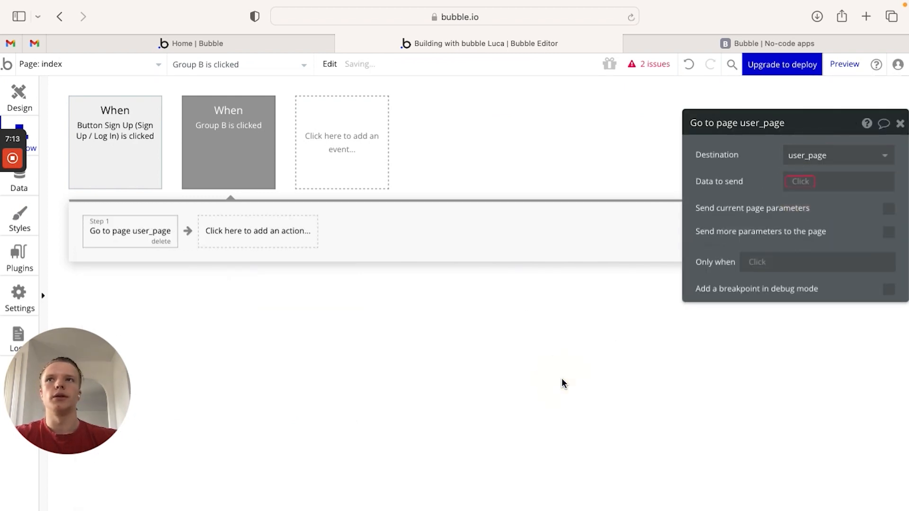
click(19, 96)
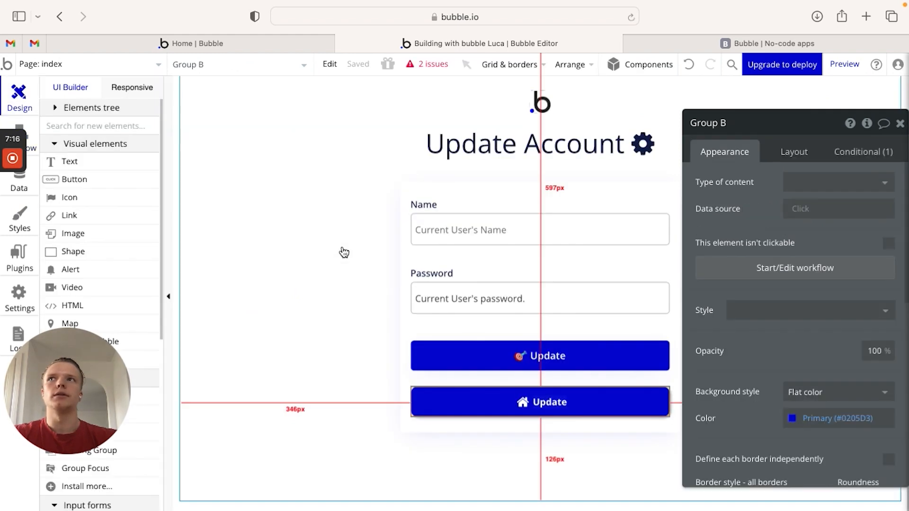
click(844, 65)
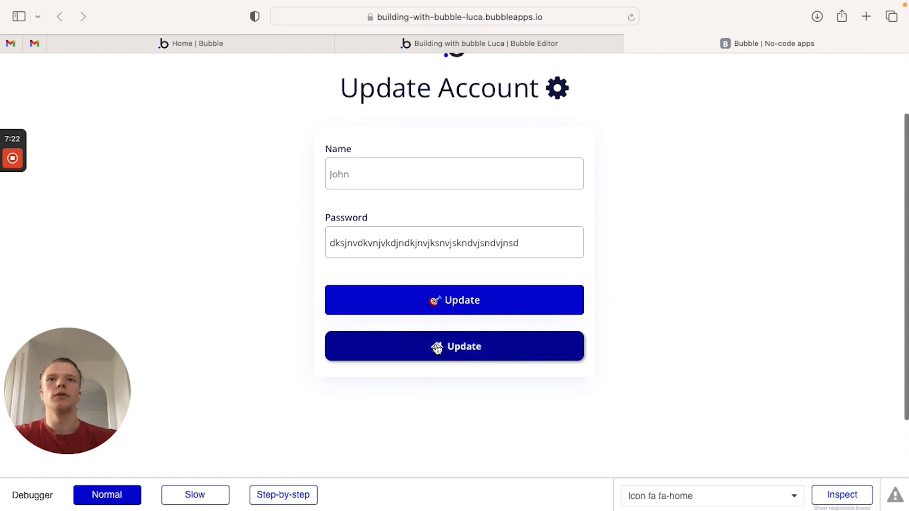
click(454, 346)
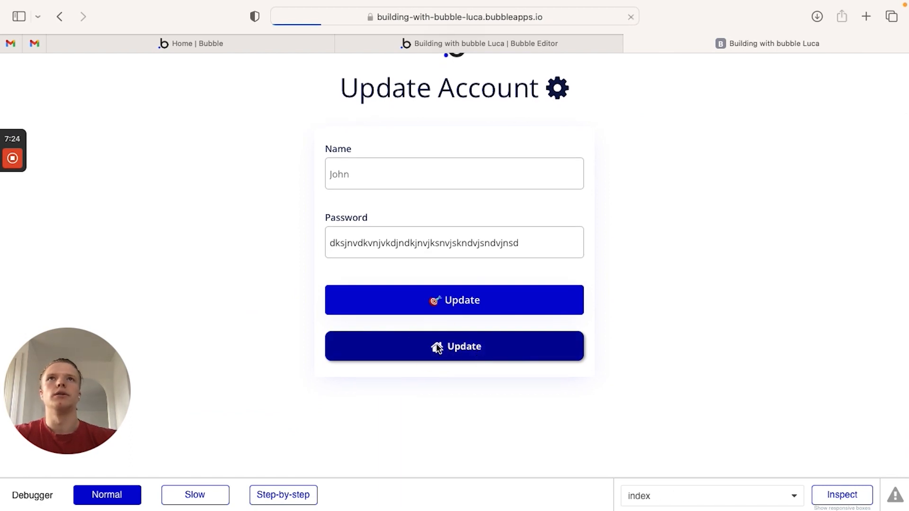
click(454, 346)
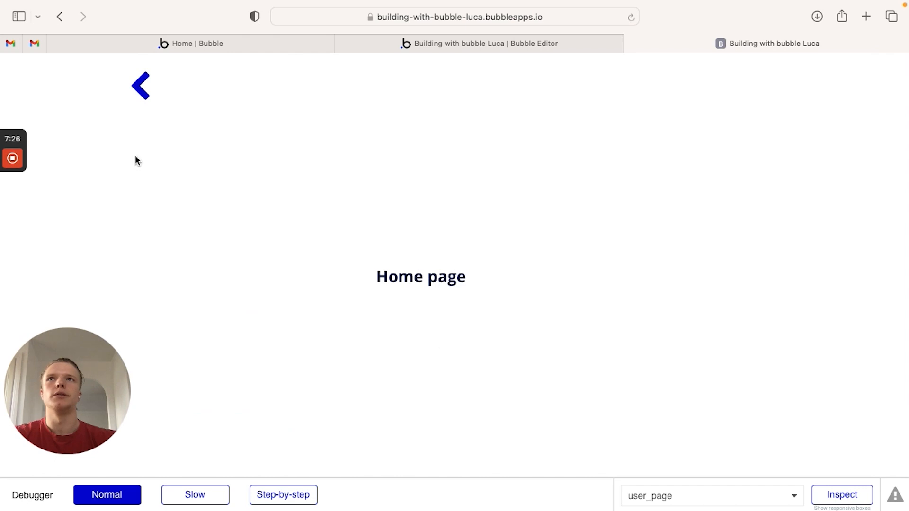
click(141, 85)
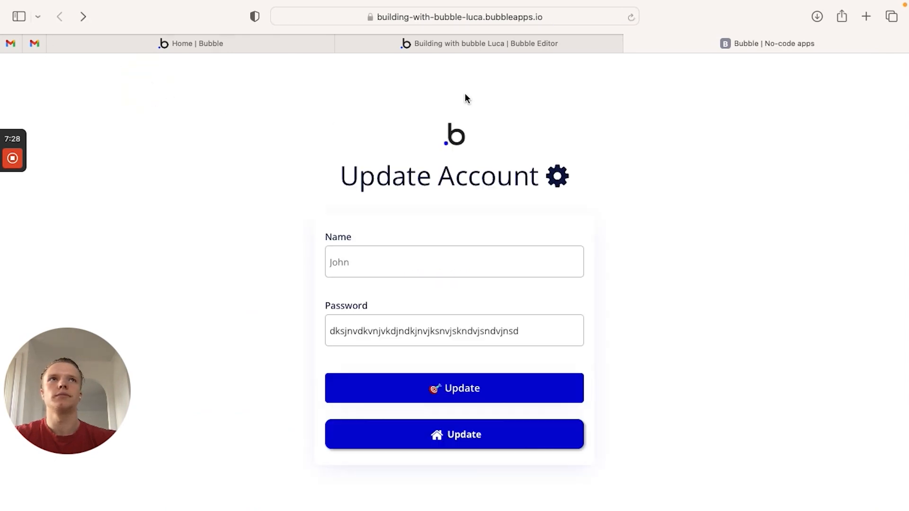